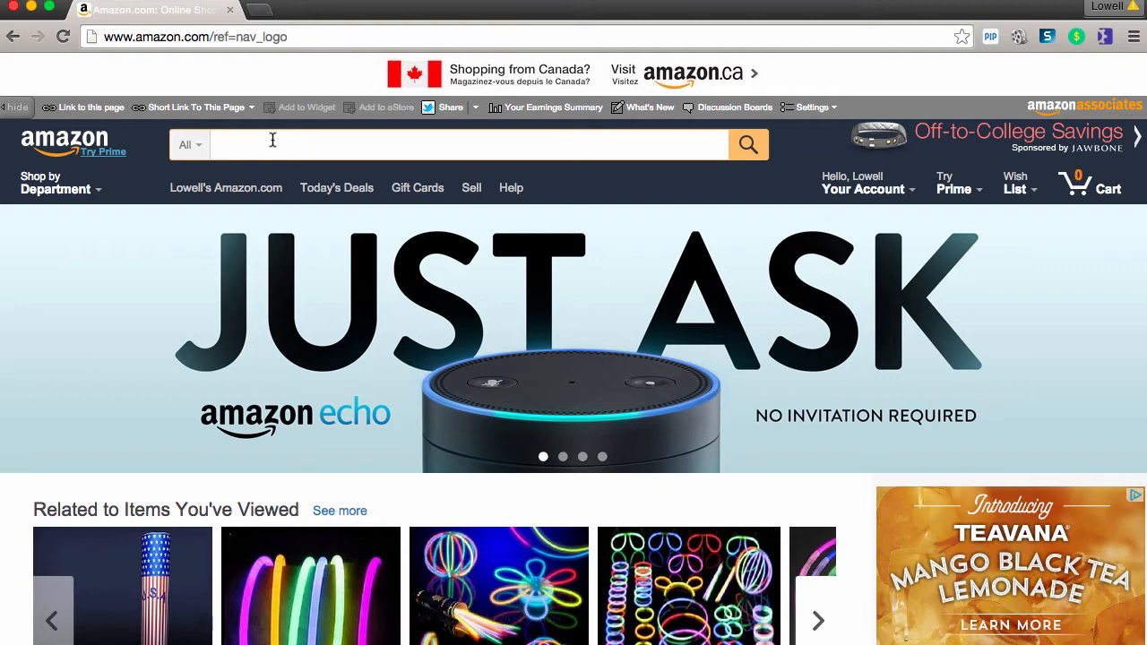
# Step: Search Amazon for 'party supplies' and browse the glow stick, pom pom and balloon results
pyautogui.write('party supplies')
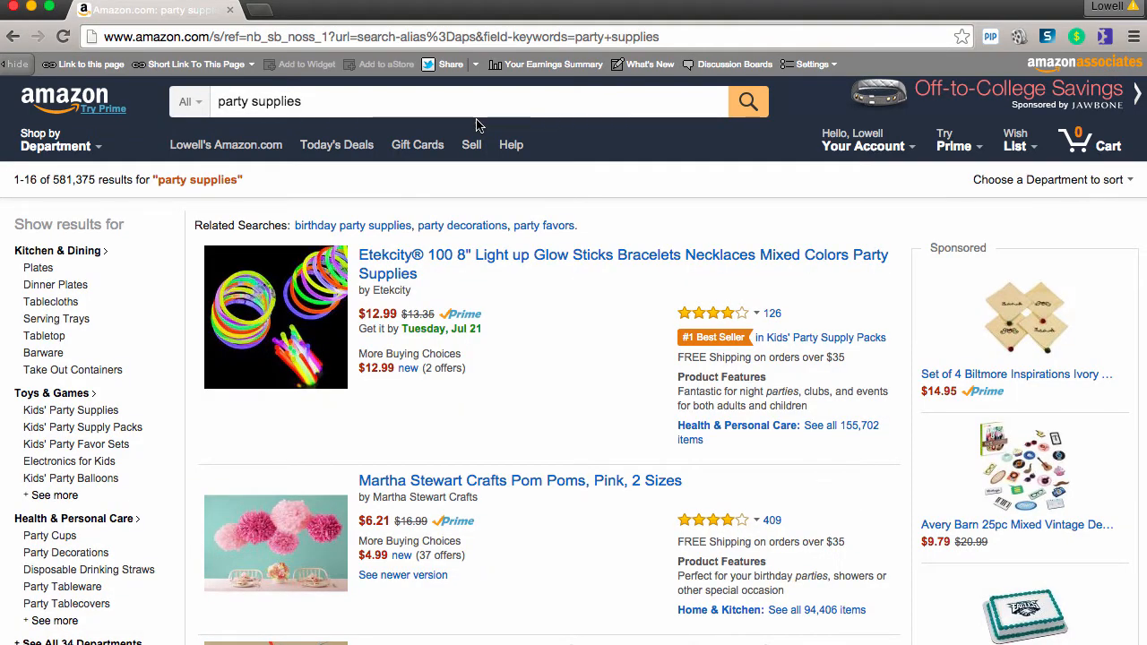
pyautogui.scroll(-3)
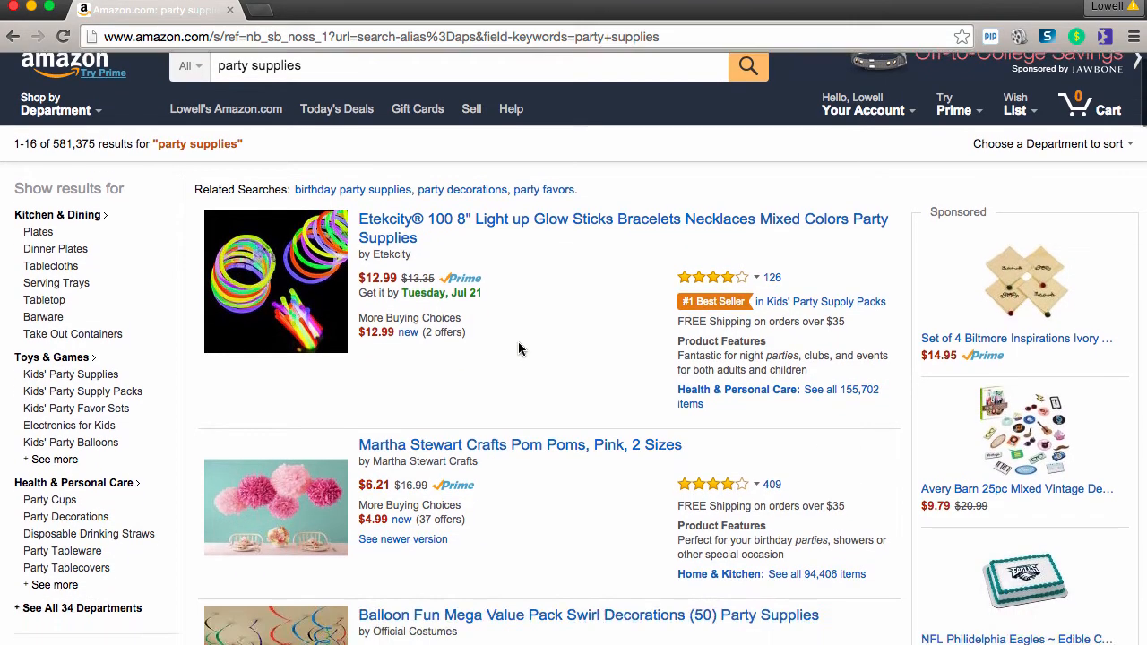
pyautogui.scroll(-3)
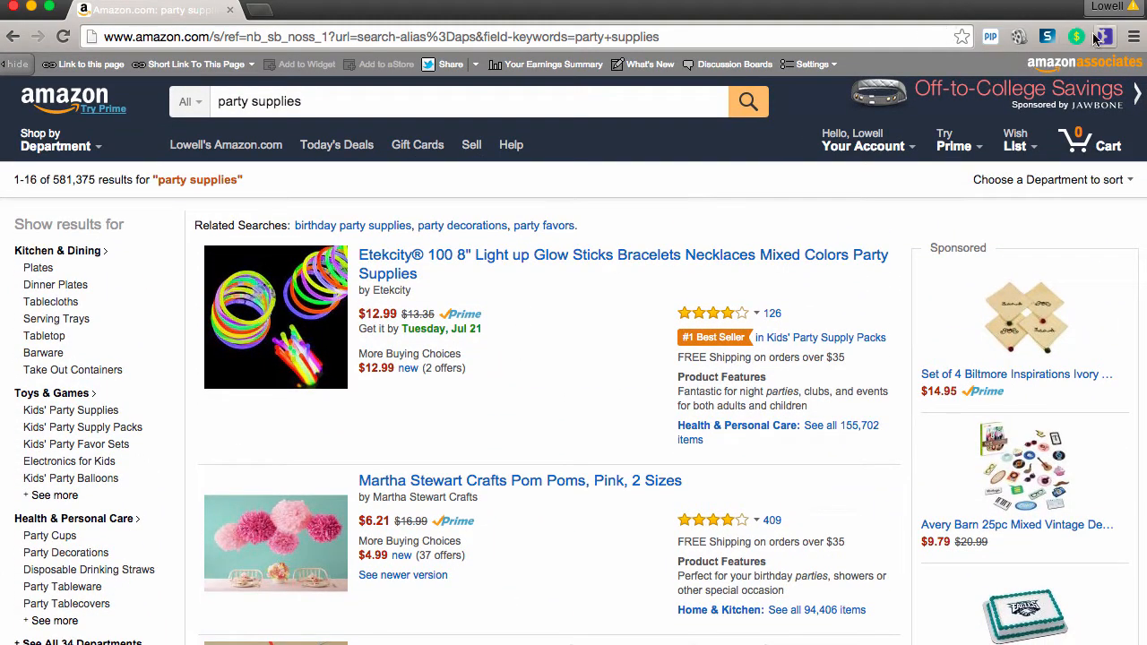
# Step: Load the 17 party-supply results into ASINspector's table and reveal full product names
pyautogui.click(1104, 36)
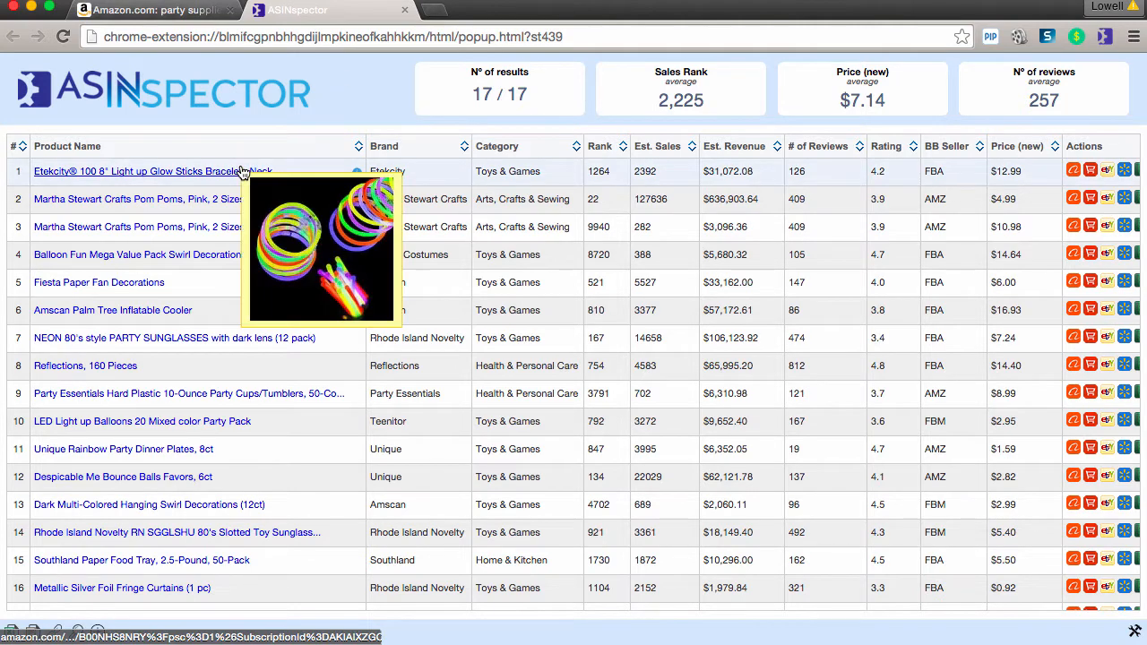
pyautogui.moveTo(287, 132)
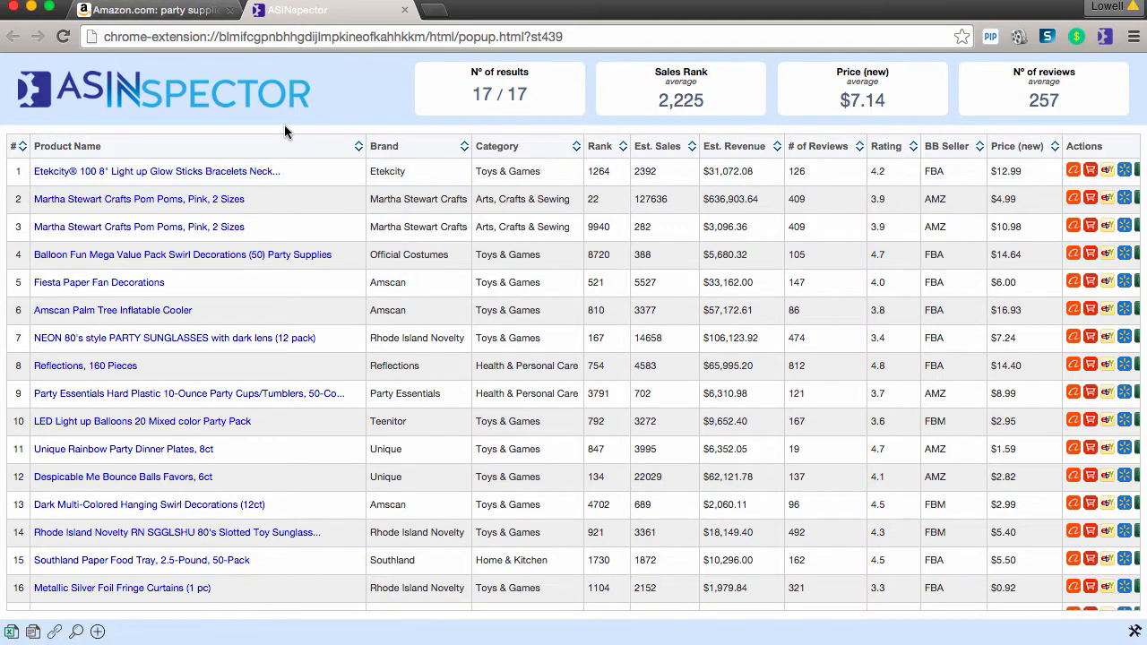
pyautogui.moveTo(444, 68)
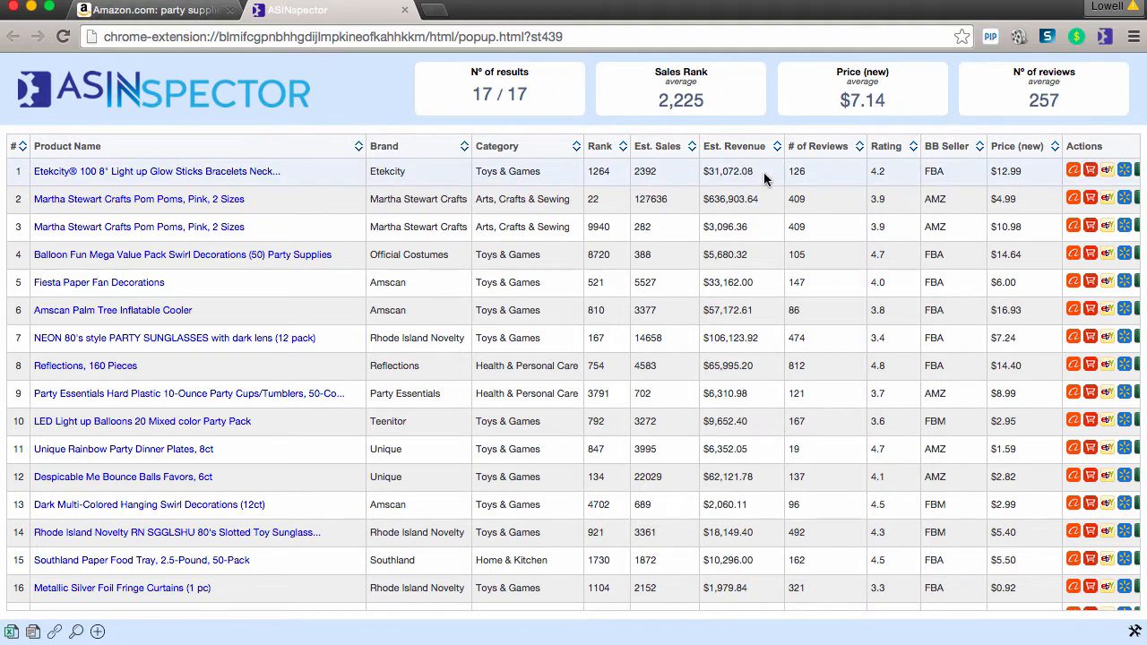
pyautogui.moveTo(897, 169)
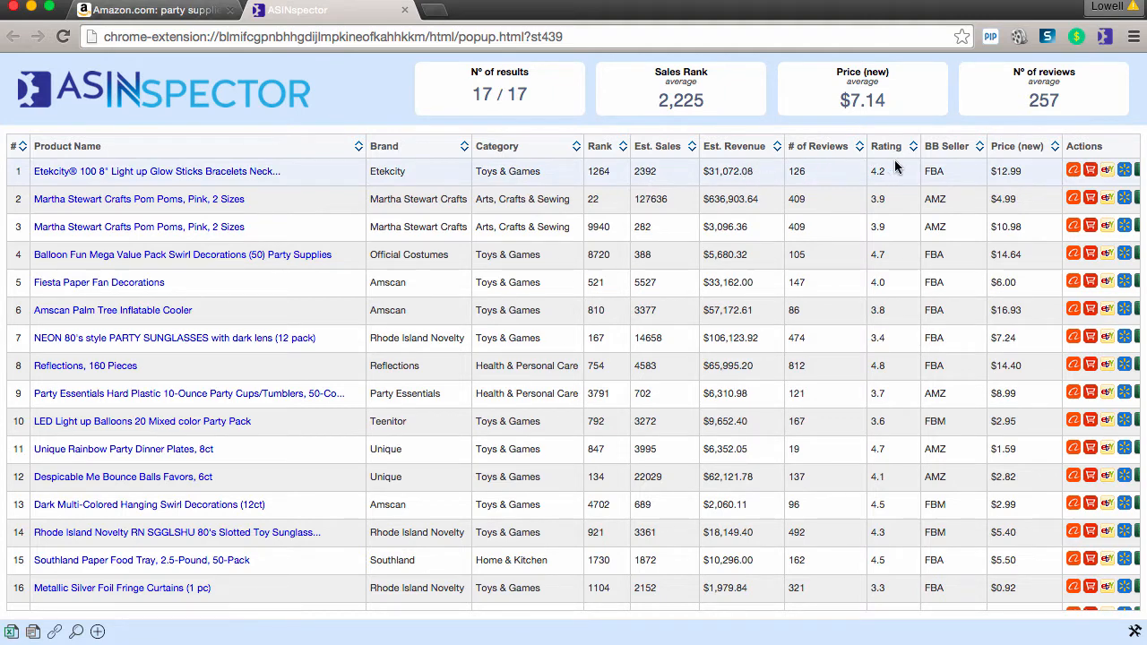
pyautogui.moveTo(936, 172)
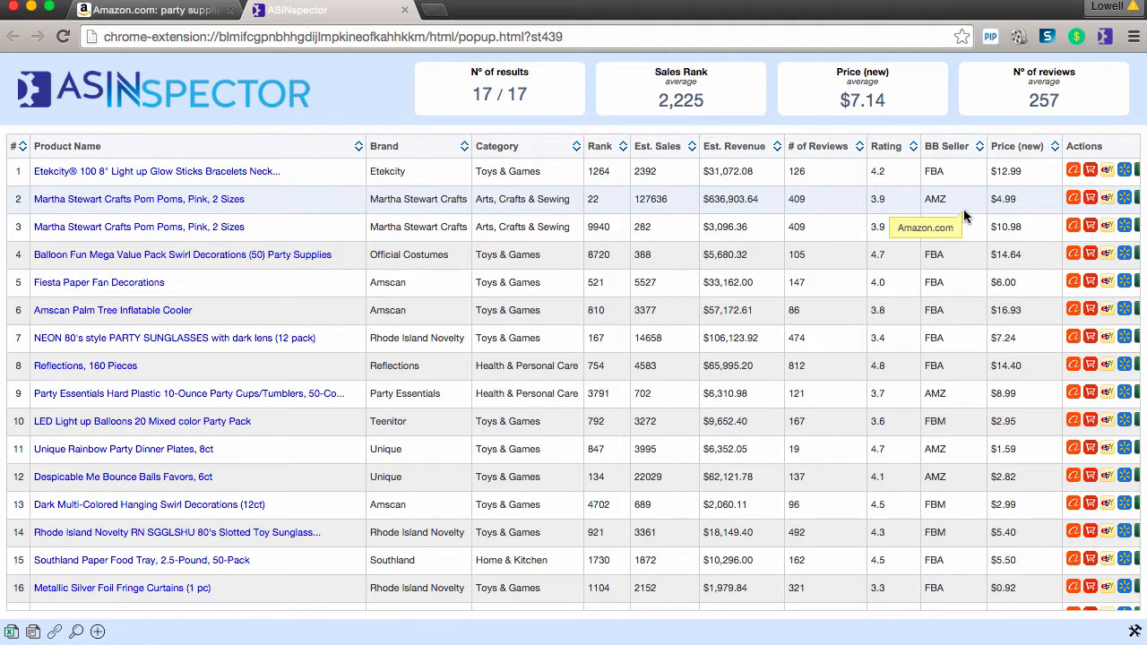
pyautogui.moveTo(699, 126)
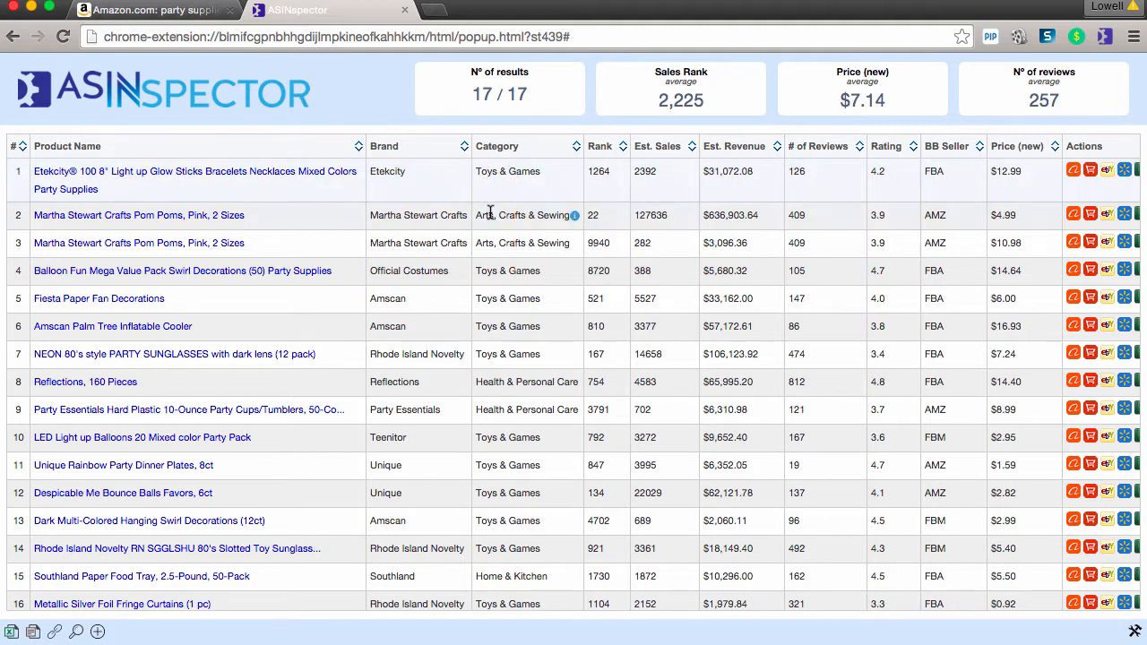
pyautogui.click(576, 215)
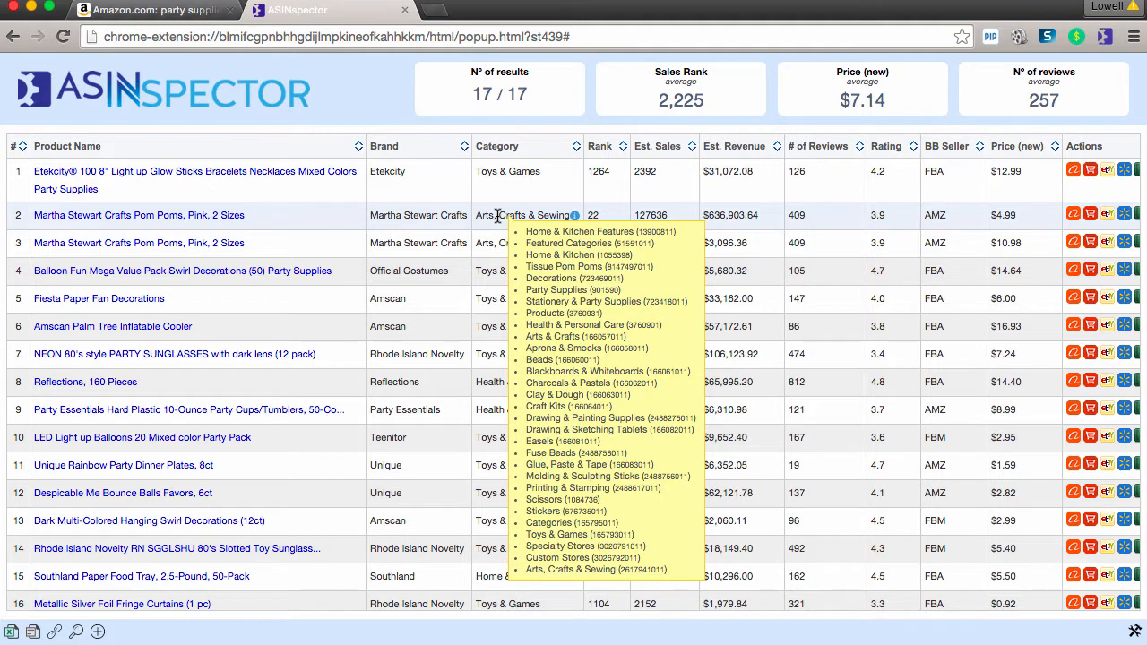
pyautogui.click(574, 215)
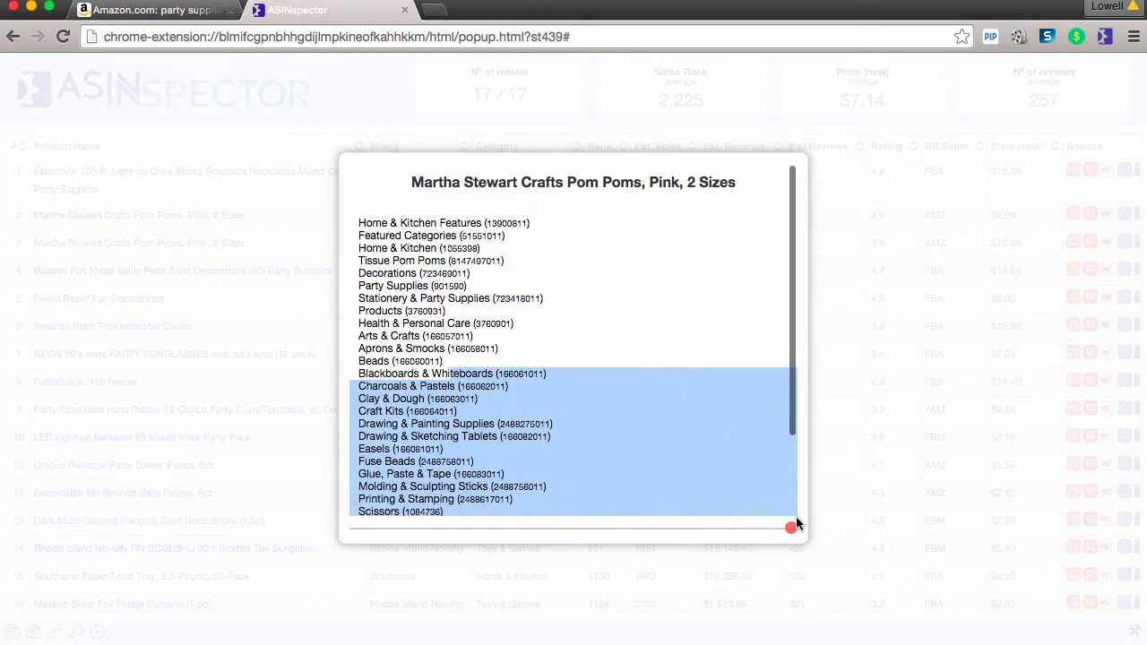
pyautogui.click(789, 527)
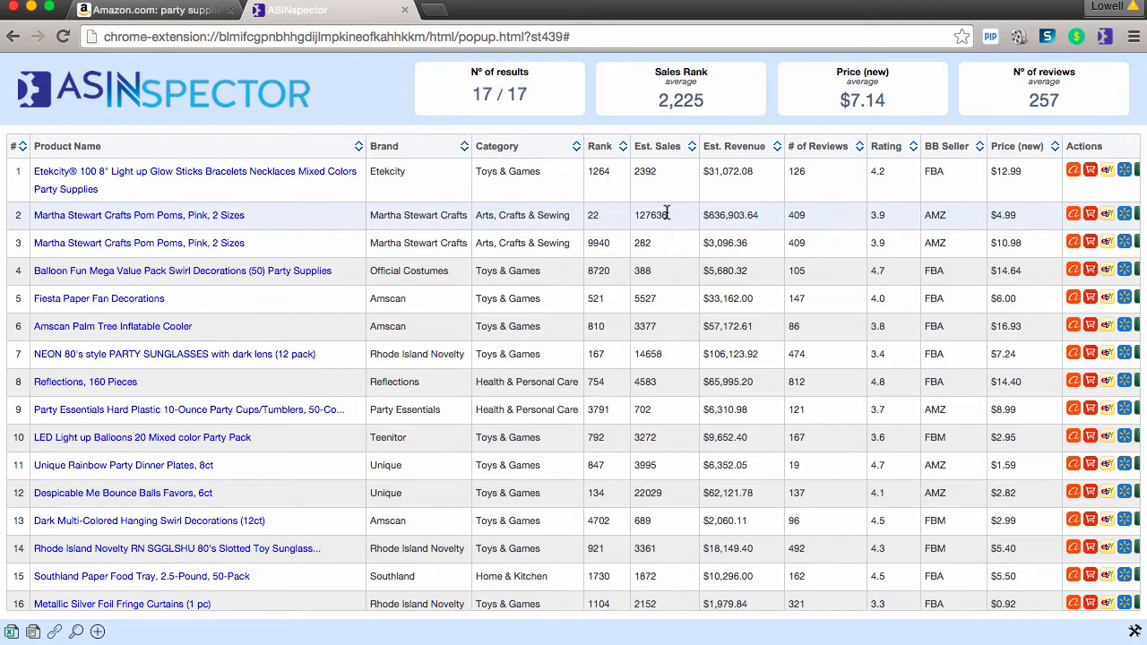
pyautogui.moveTo(800, 213)
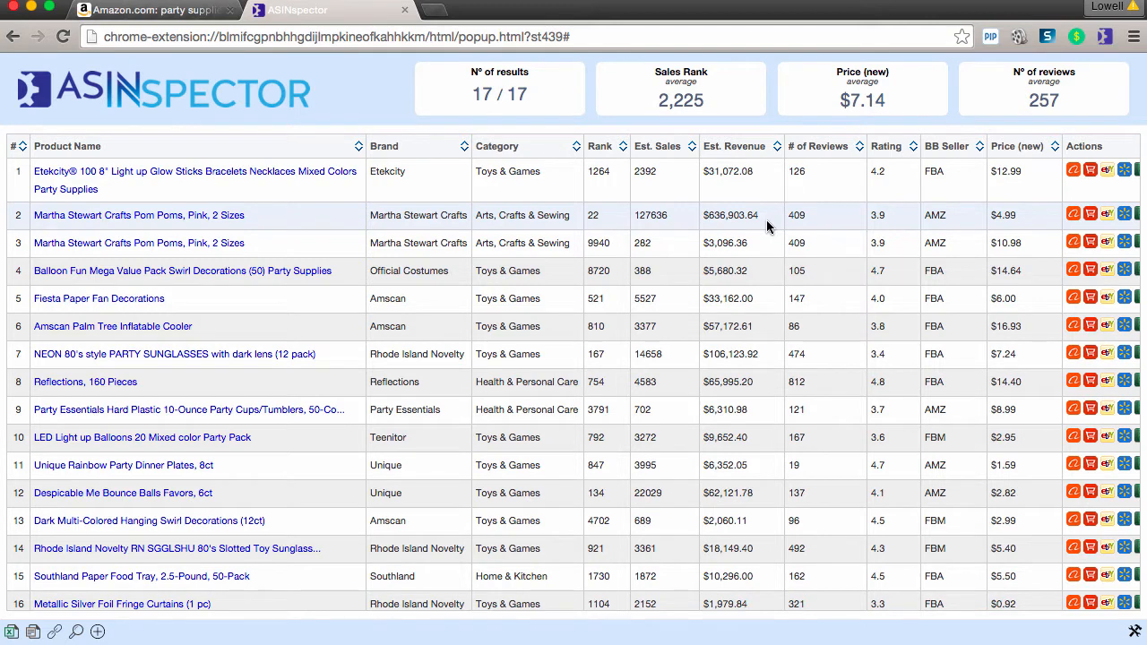
pyautogui.moveTo(832, 222)
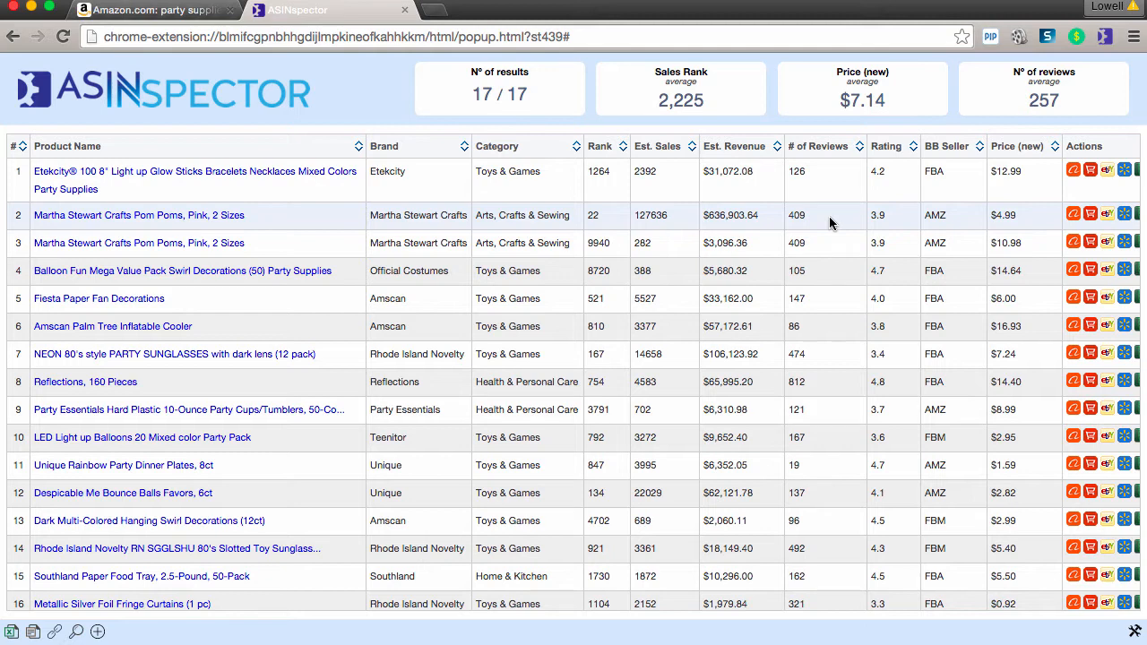
pyautogui.moveTo(894, 219)
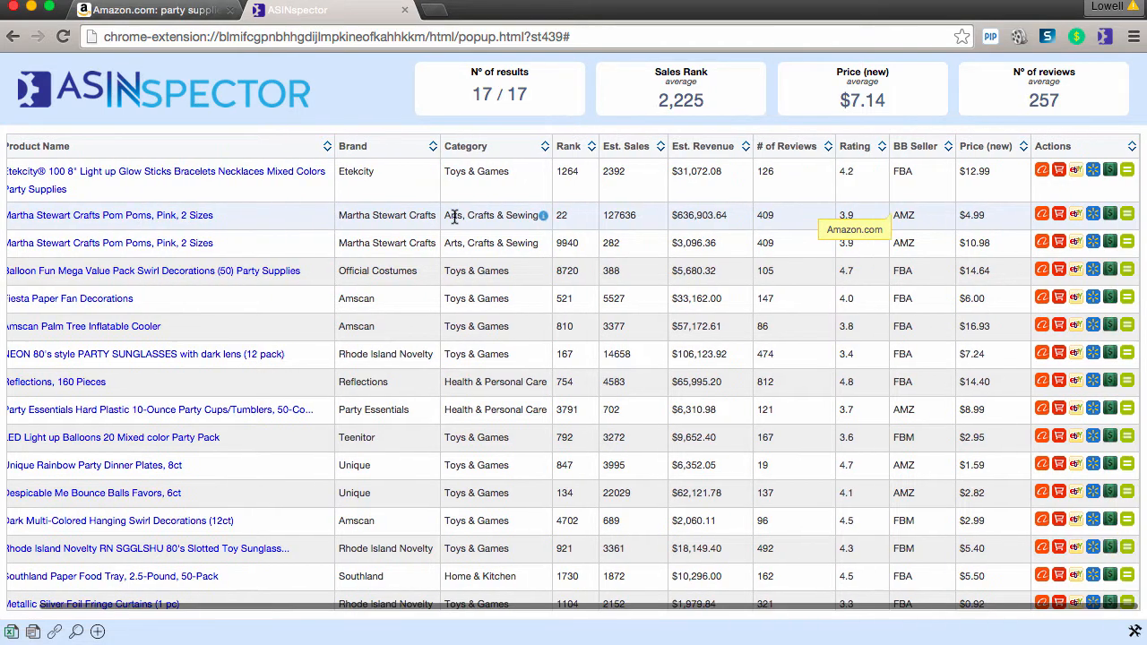
pyautogui.moveTo(943, 215)
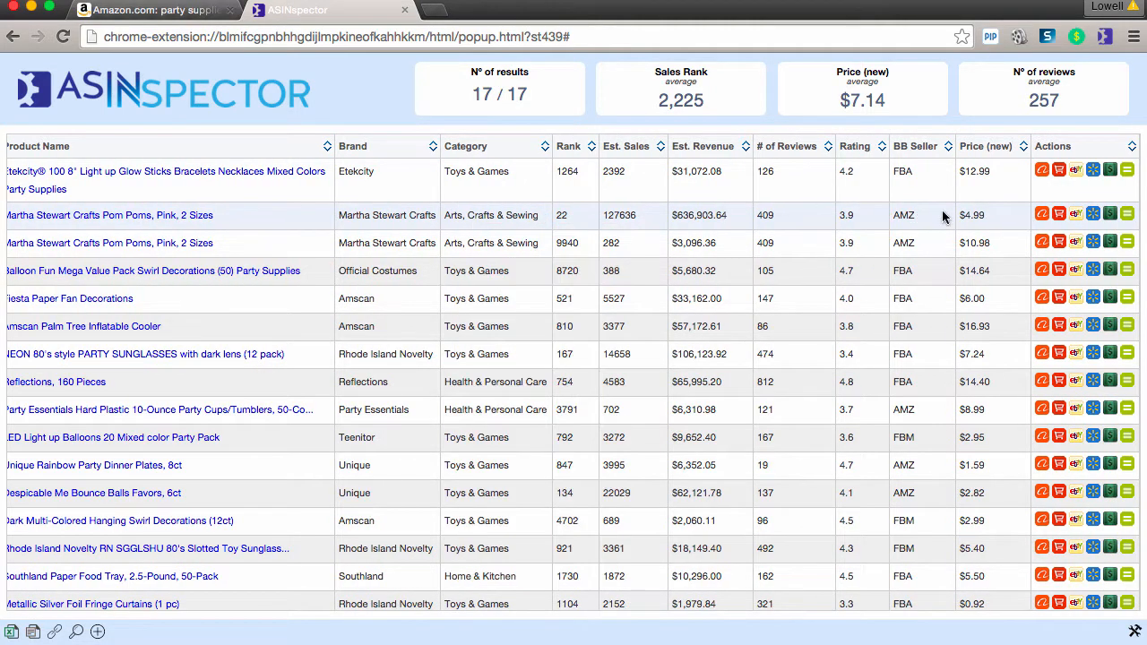
pyautogui.moveTo(996, 219)
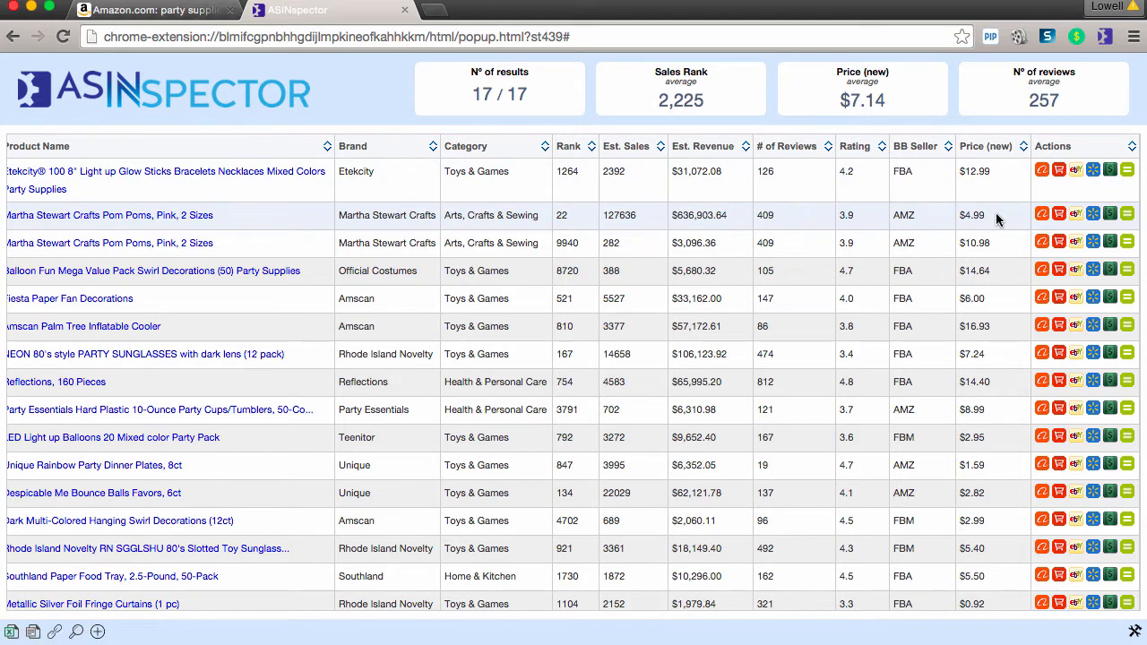
pyautogui.moveTo(1027, 220)
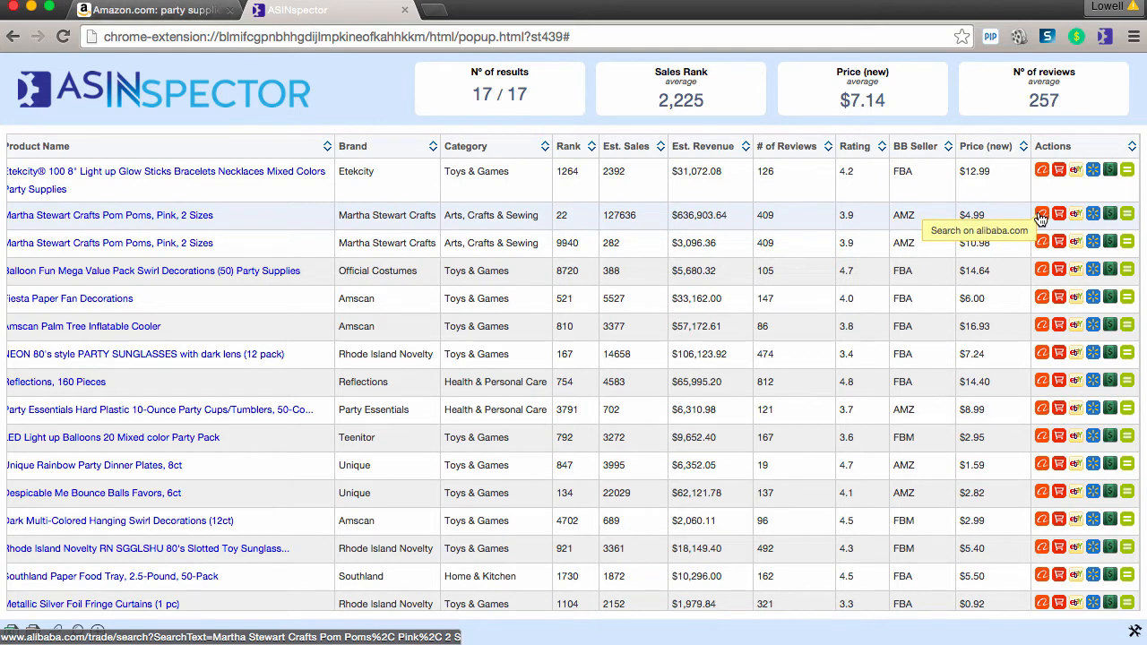
pyautogui.click(1076, 215)
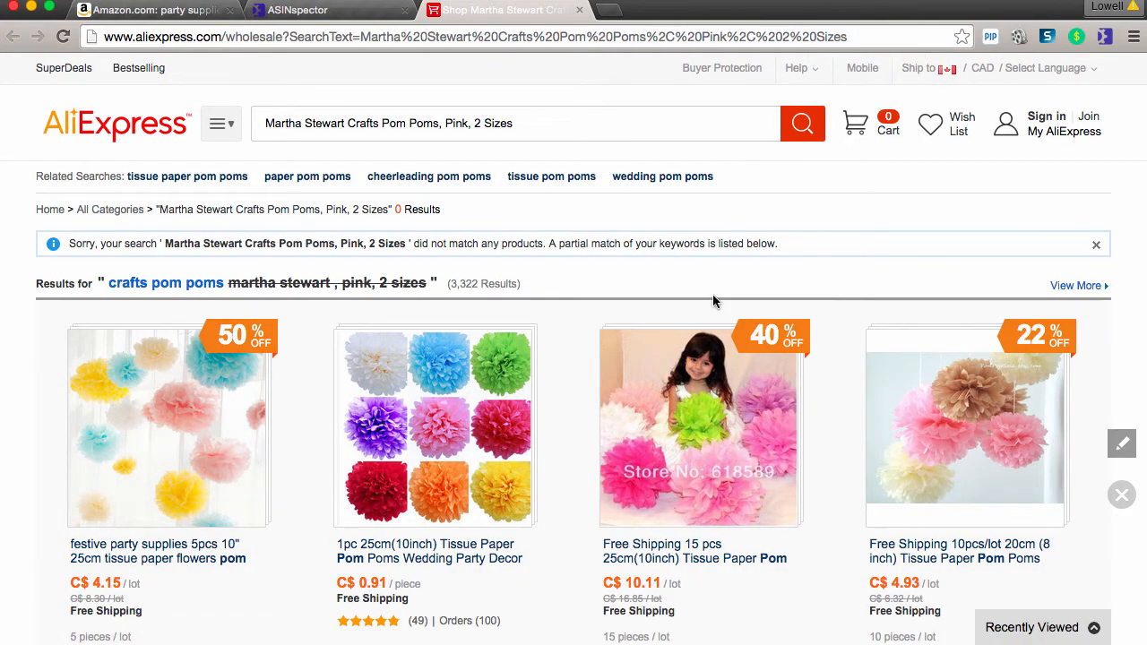
pyautogui.scroll(-3)
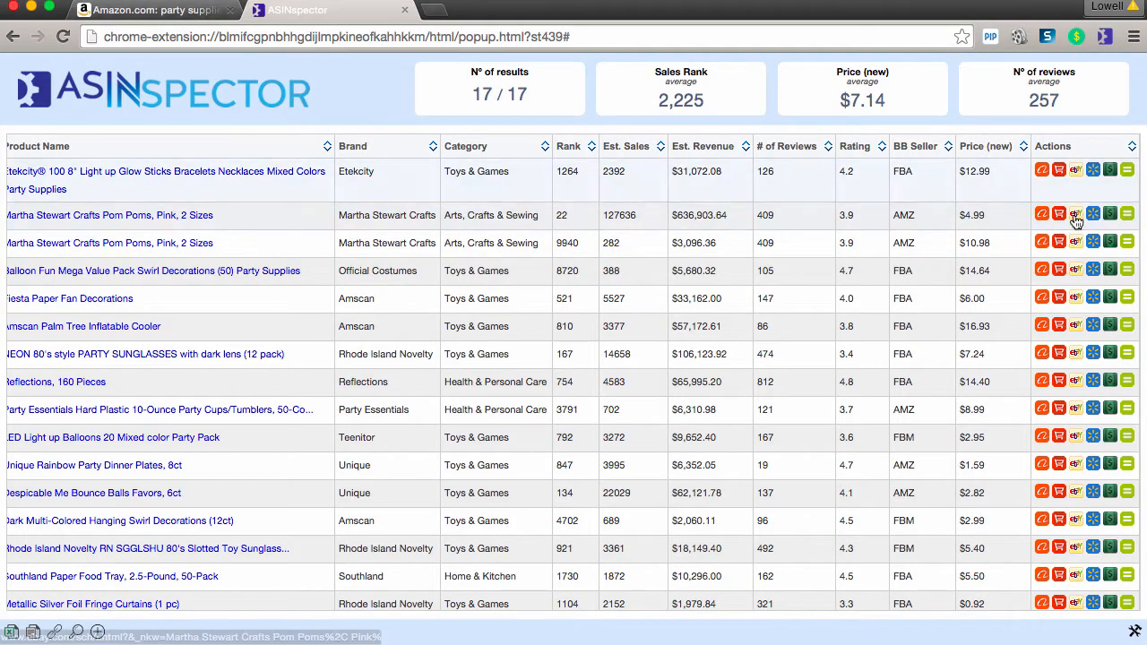
pyautogui.click(1076, 215)
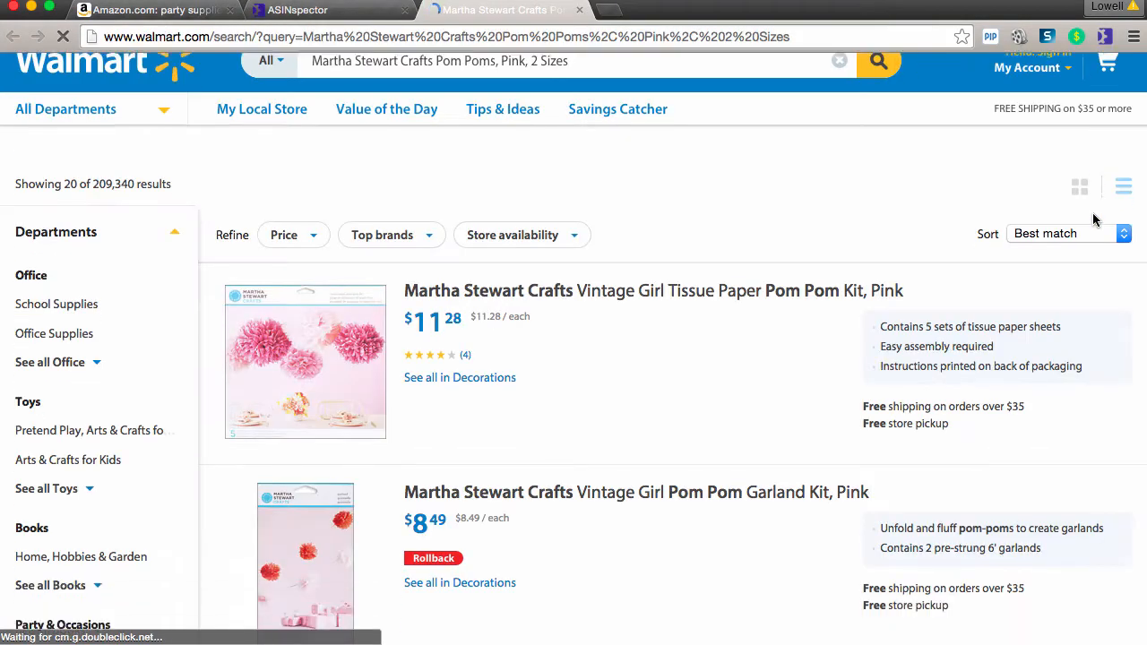
pyautogui.scroll(-3)
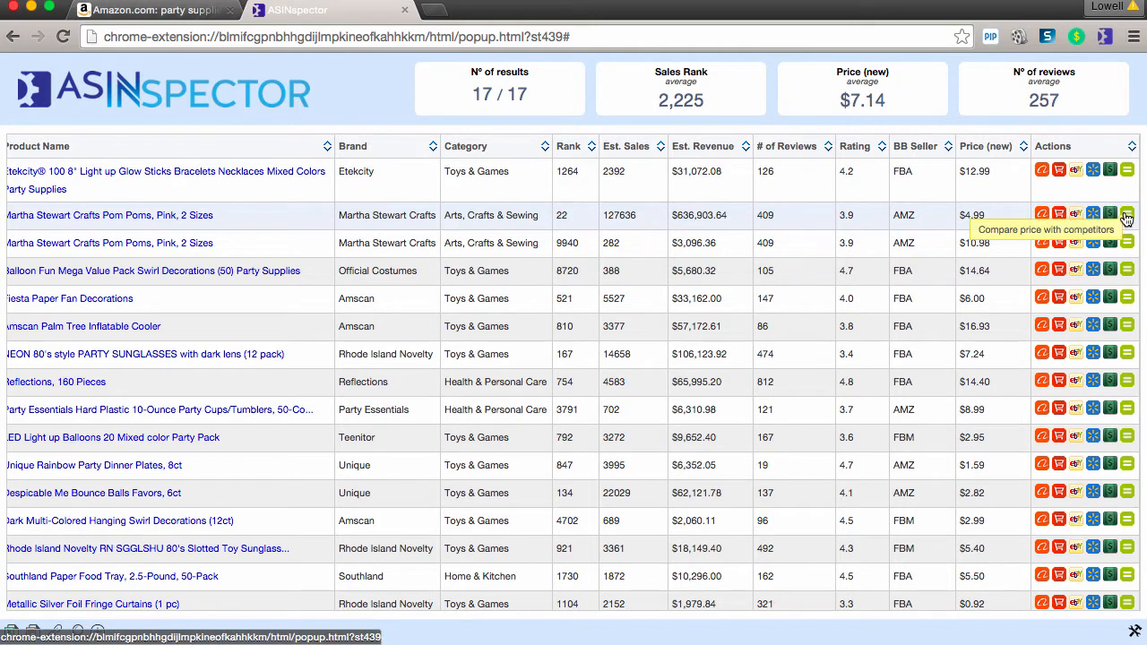
pyautogui.click(1126, 215)
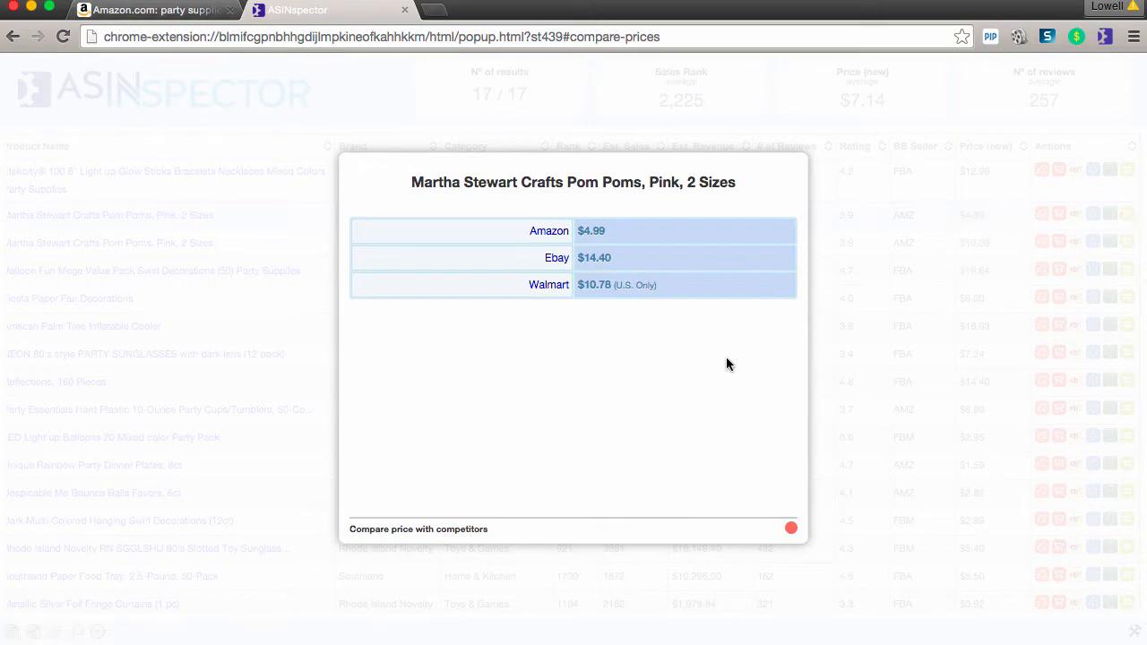
pyautogui.moveTo(671, 279)
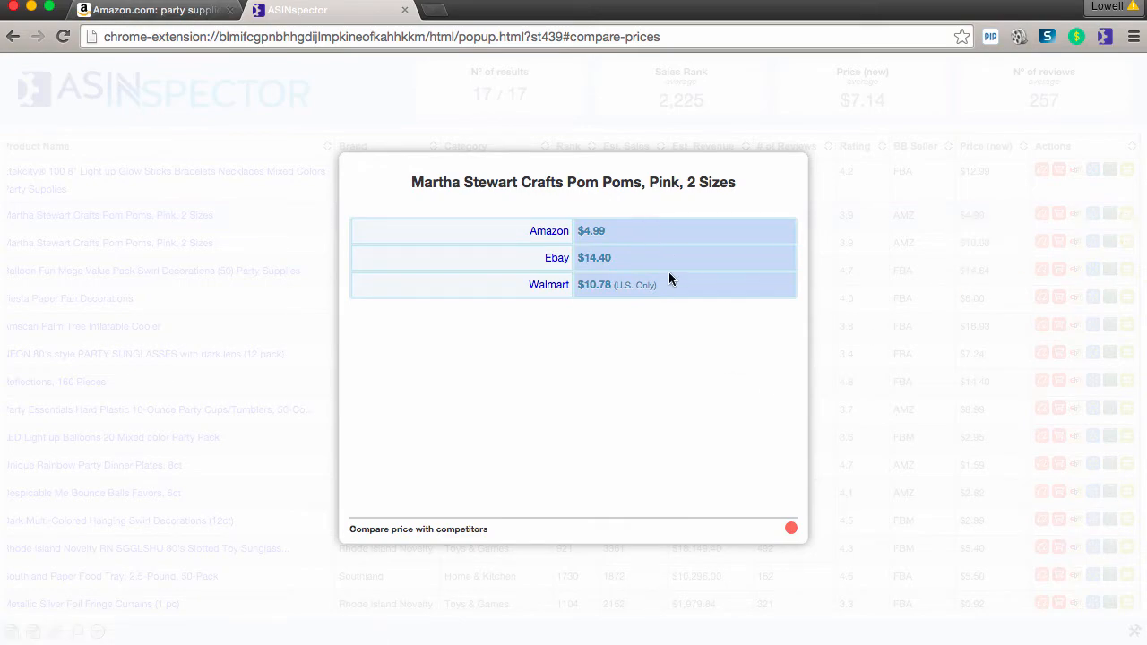
pyautogui.click(792, 527)
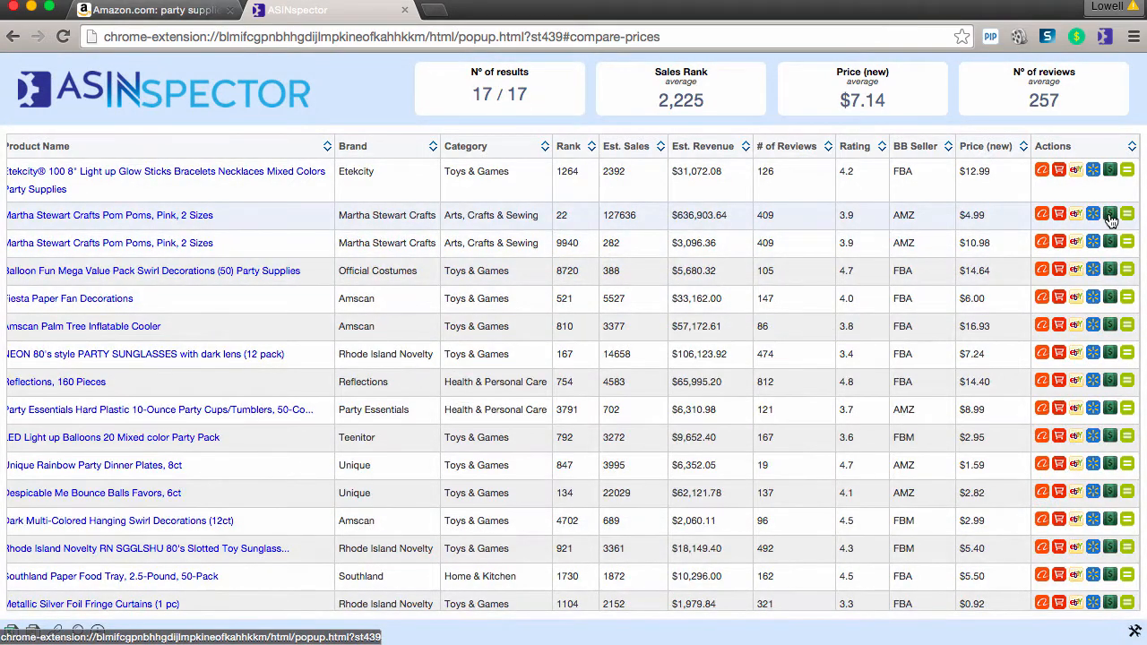
# Step: Calculate the Martha Stewart pom poms' net payout with a .10 cost
pyautogui.click(1110, 215)
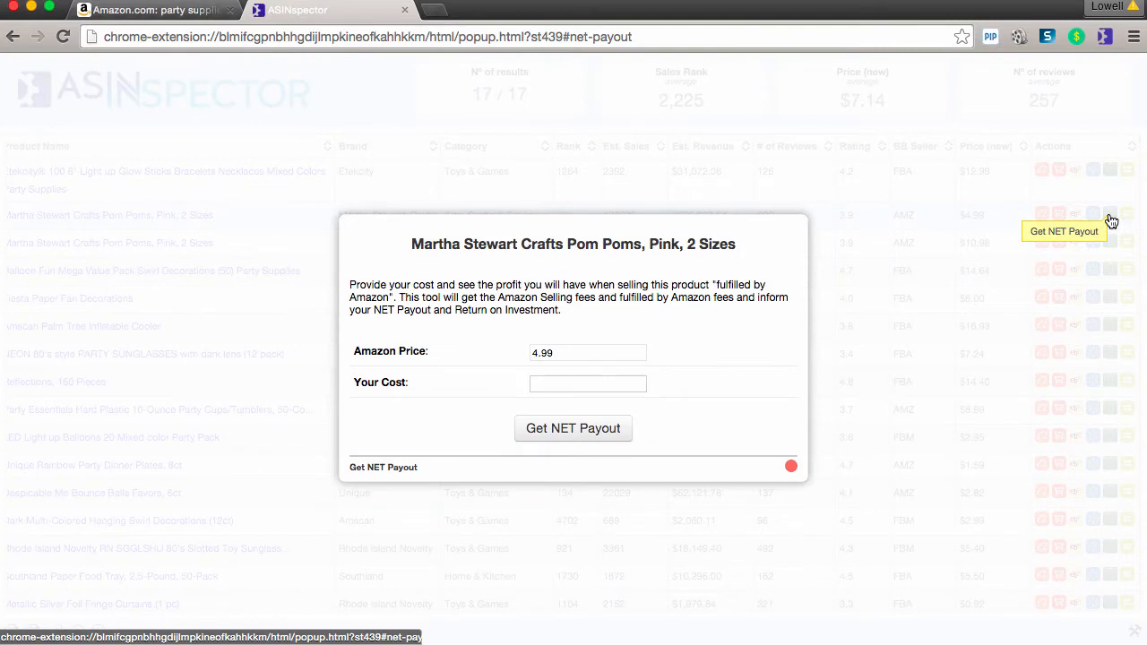
pyautogui.click(588, 384)
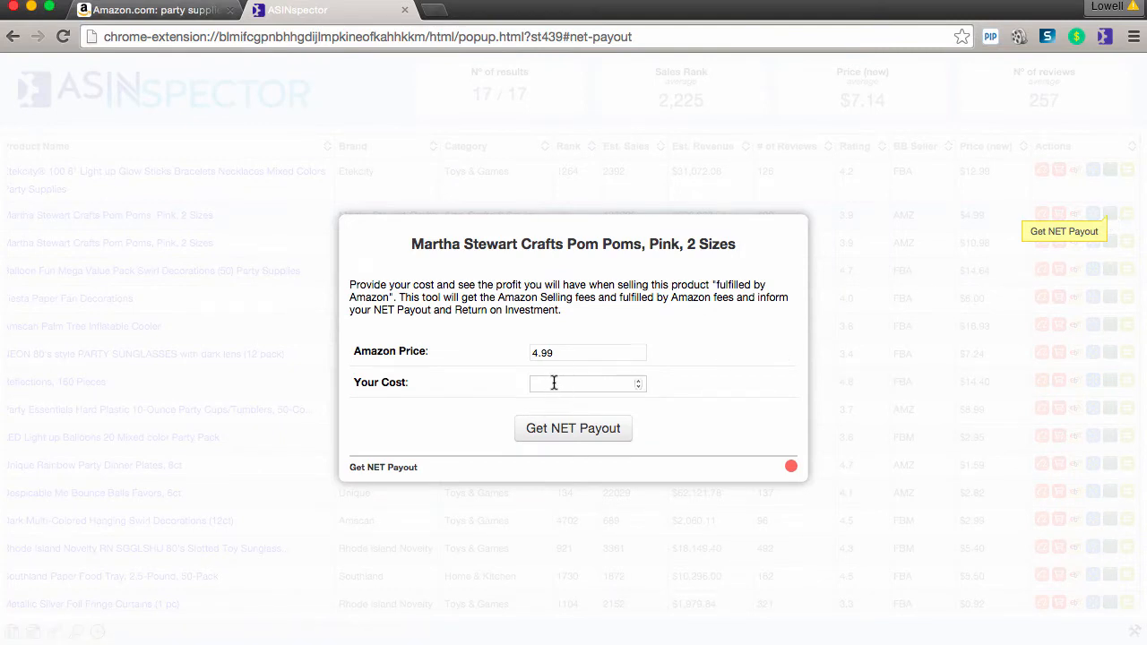
pyautogui.write('.10')
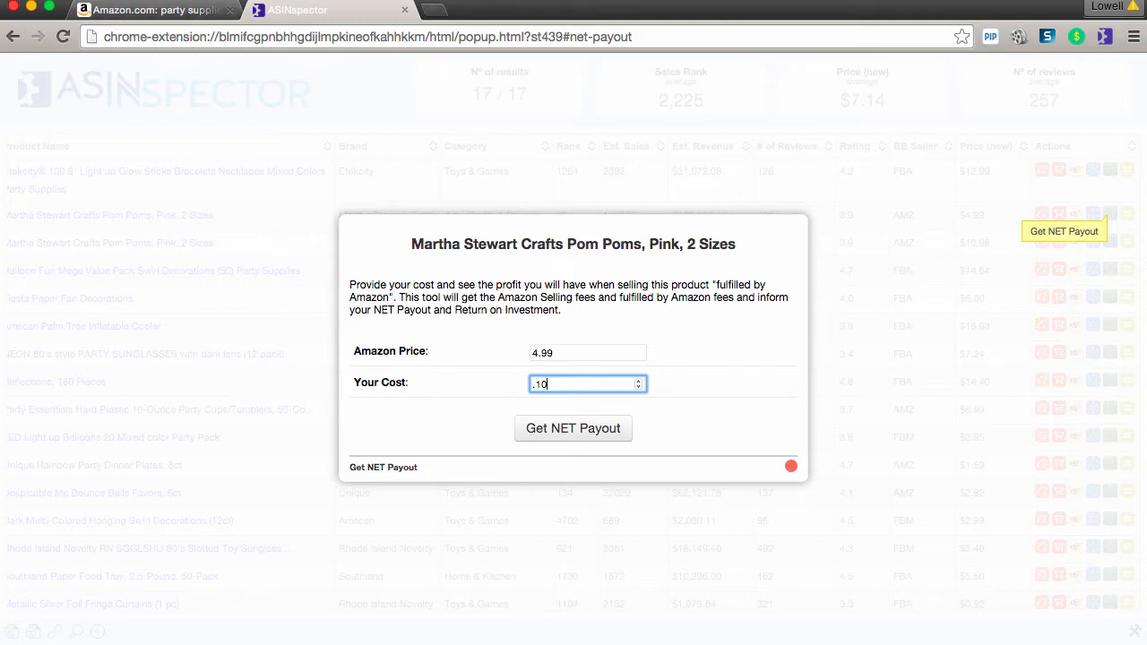
pyautogui.click(574, 426)
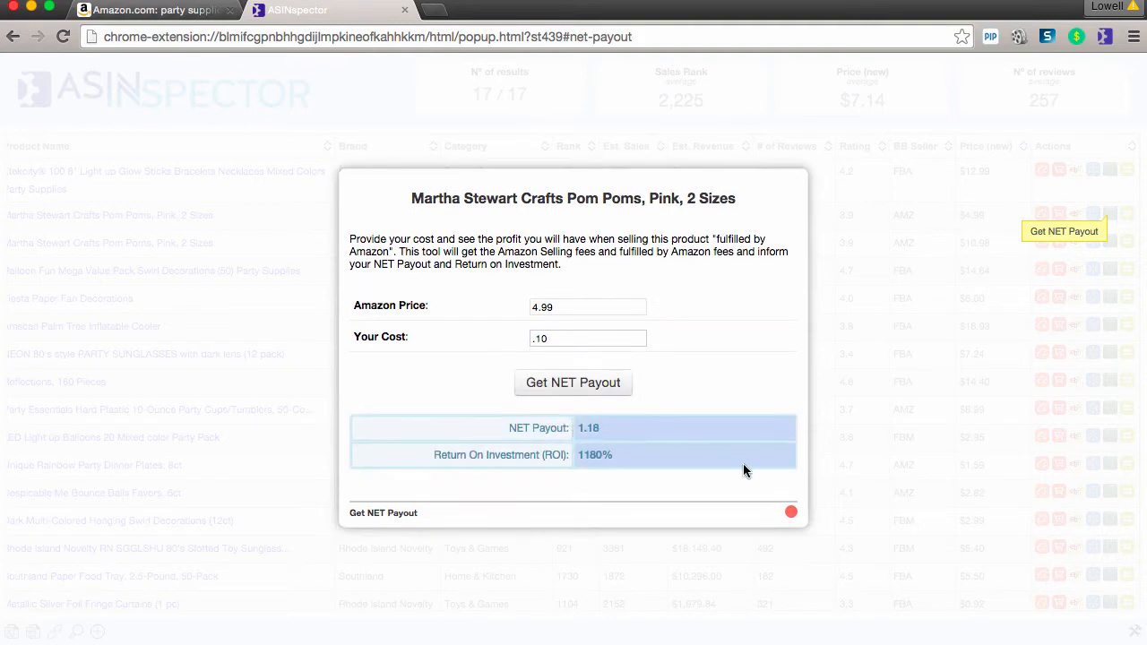
pyautogui.moveTo(699, 409)
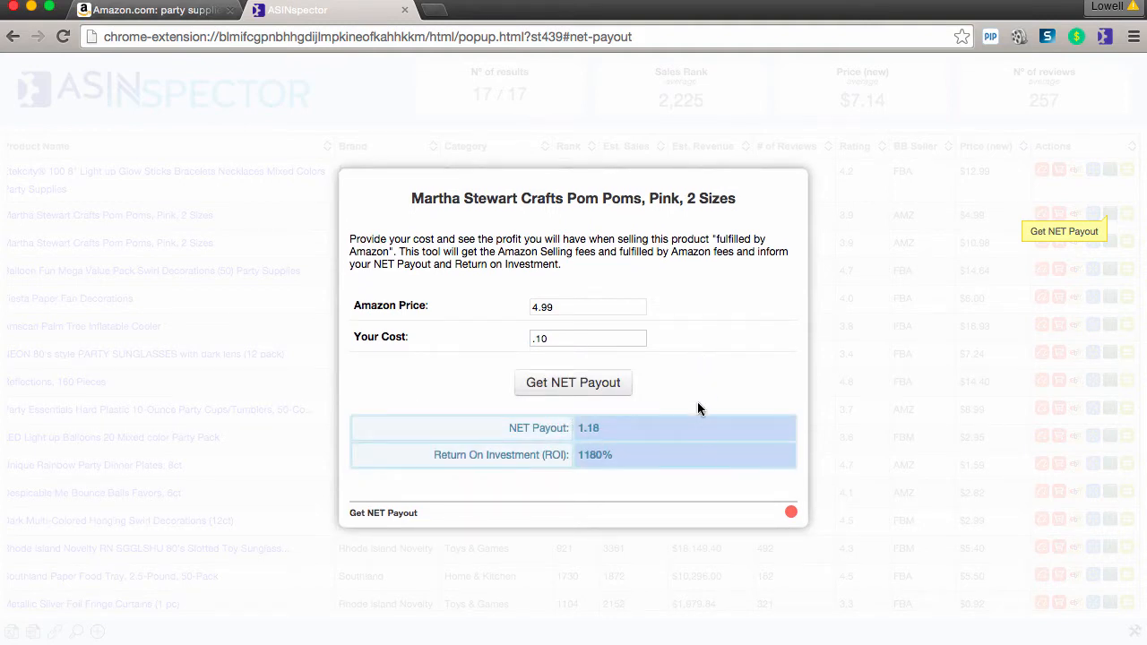
pyautogui.moveTo(652, 470)
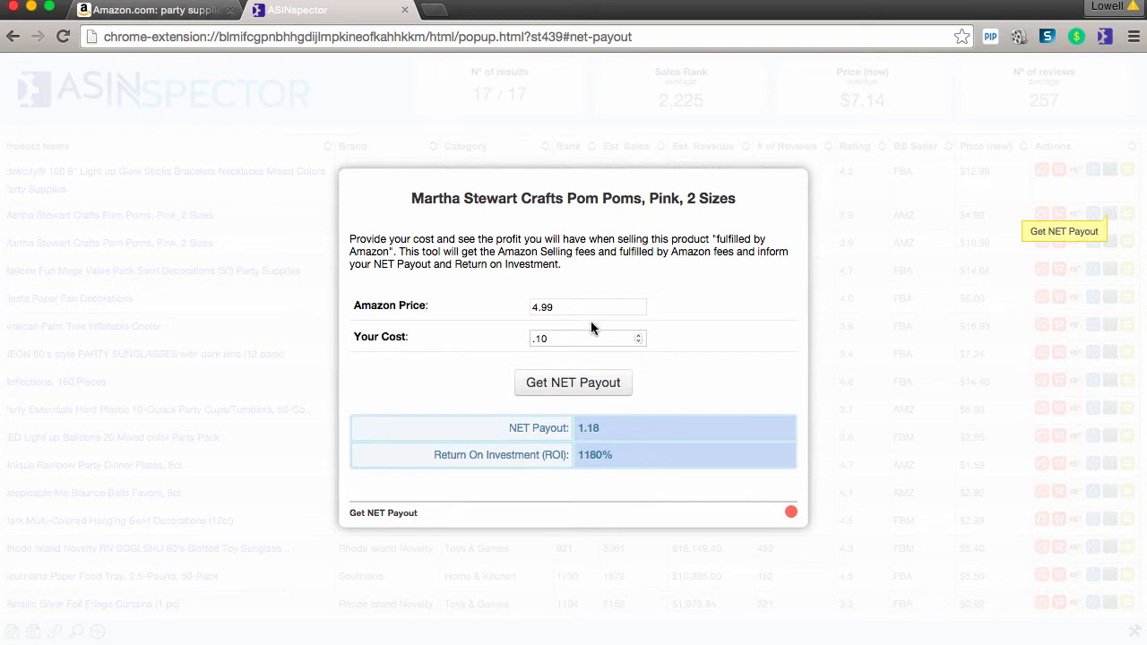
# Step: Recalculate with a .80 cost (0.48 payout, 60% ROI) and close the calculator
pyautogui.click(588, 337)
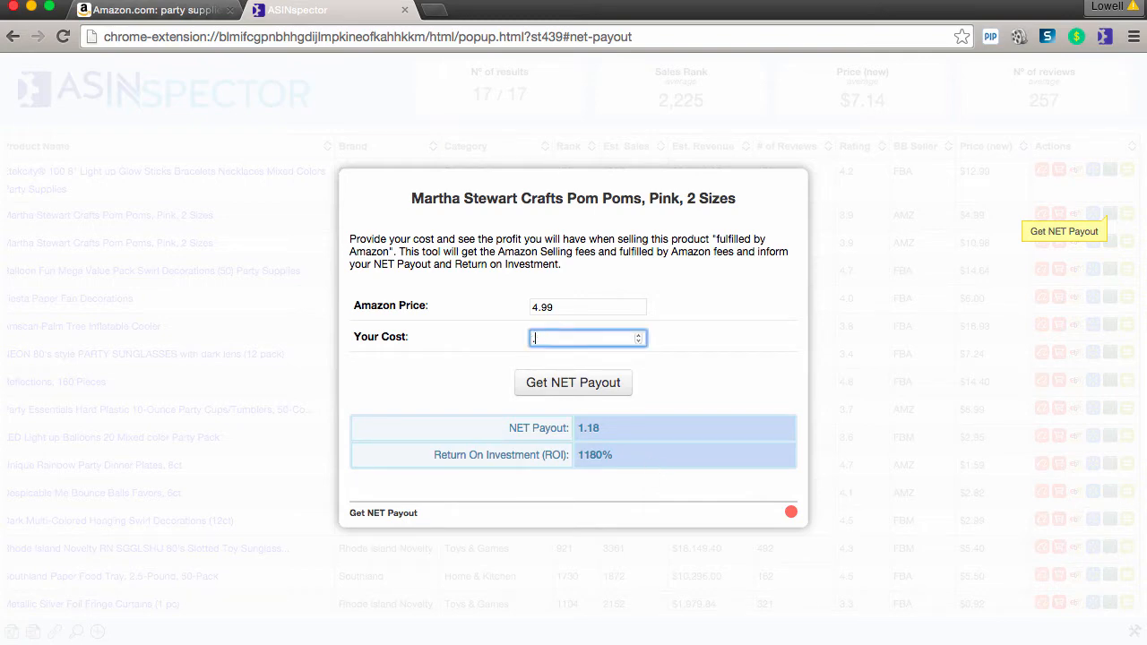
pyautogui.write('.80')
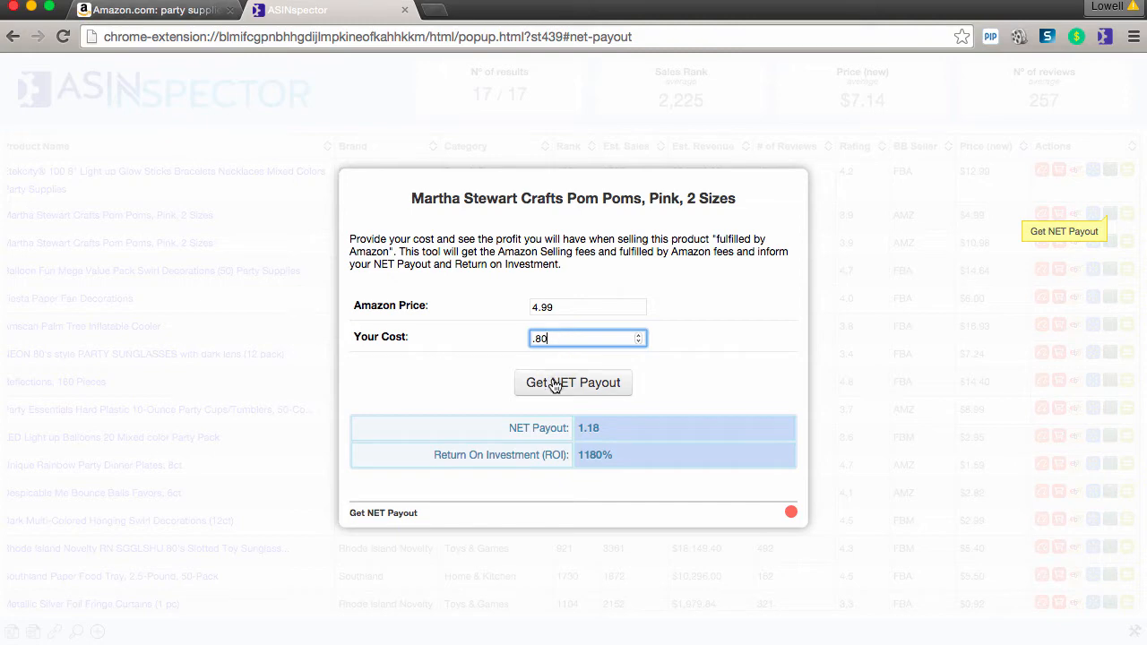
pyautogui.click(574, 384)
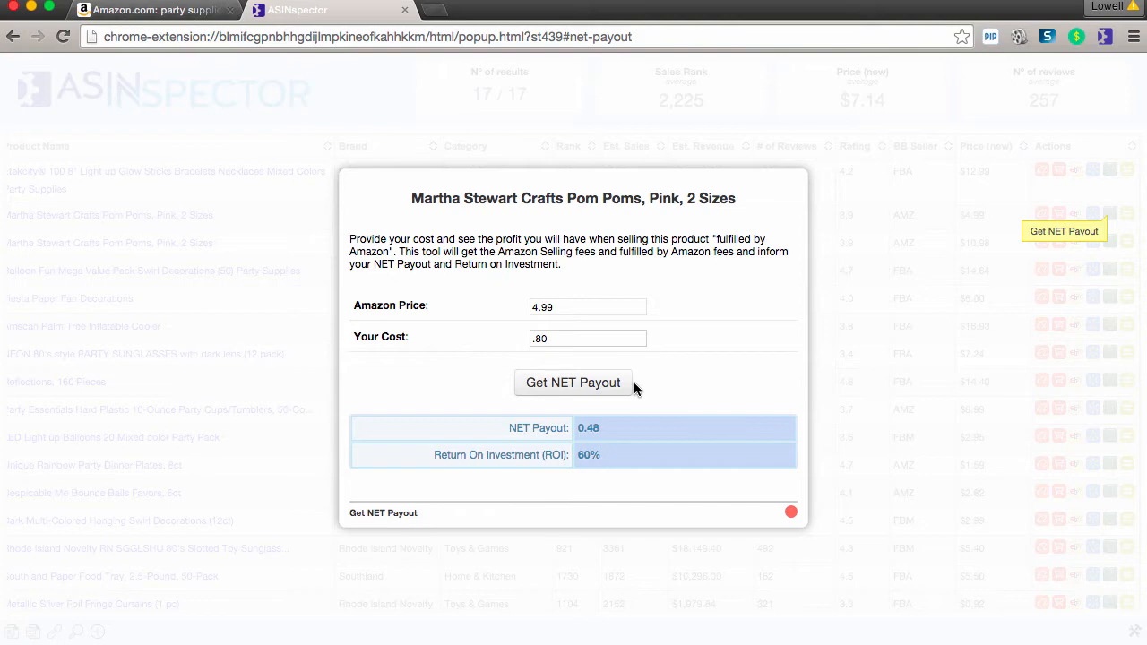
pyautogui.click(588, 337)
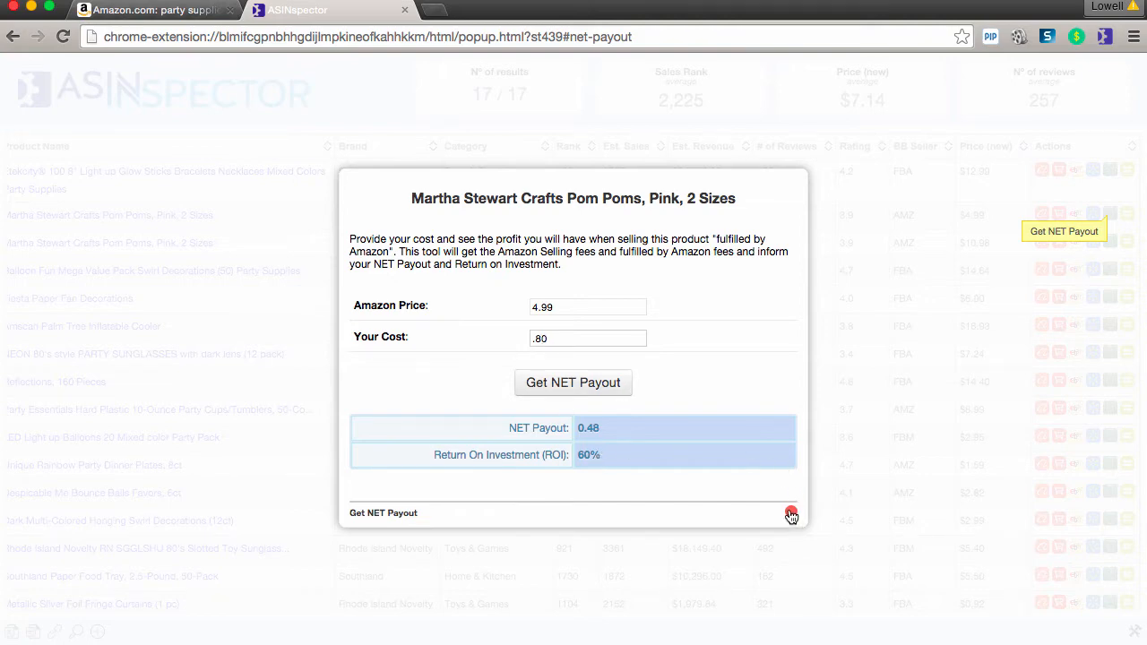
pyautogui.click(792, 513)
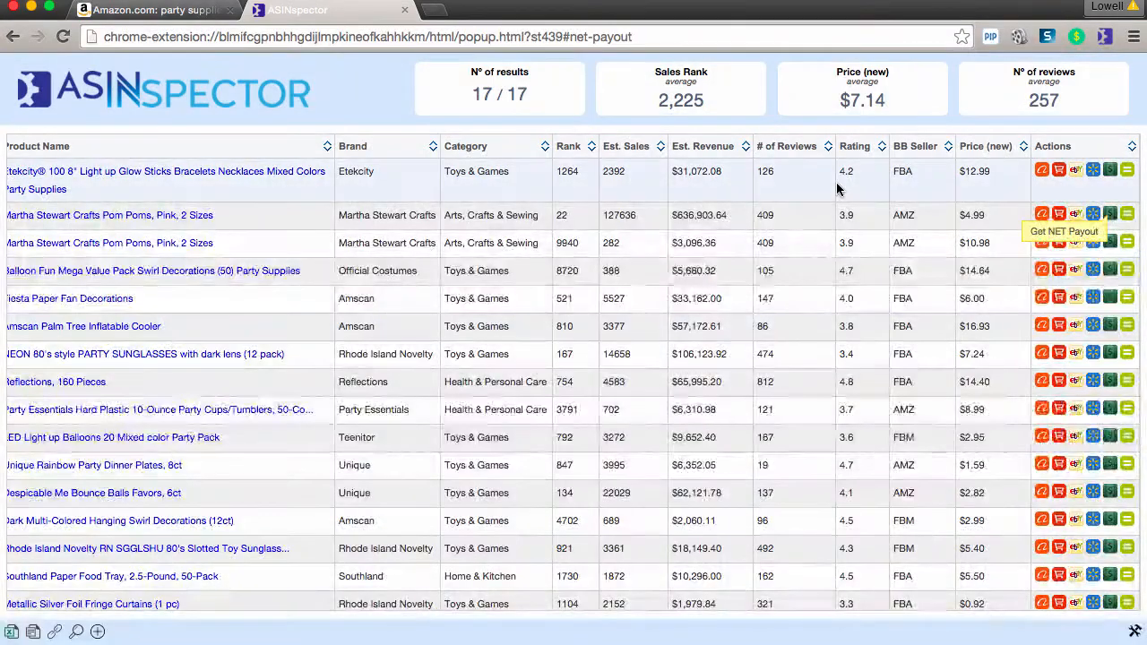
pyautogui.moveTo(846, 172)
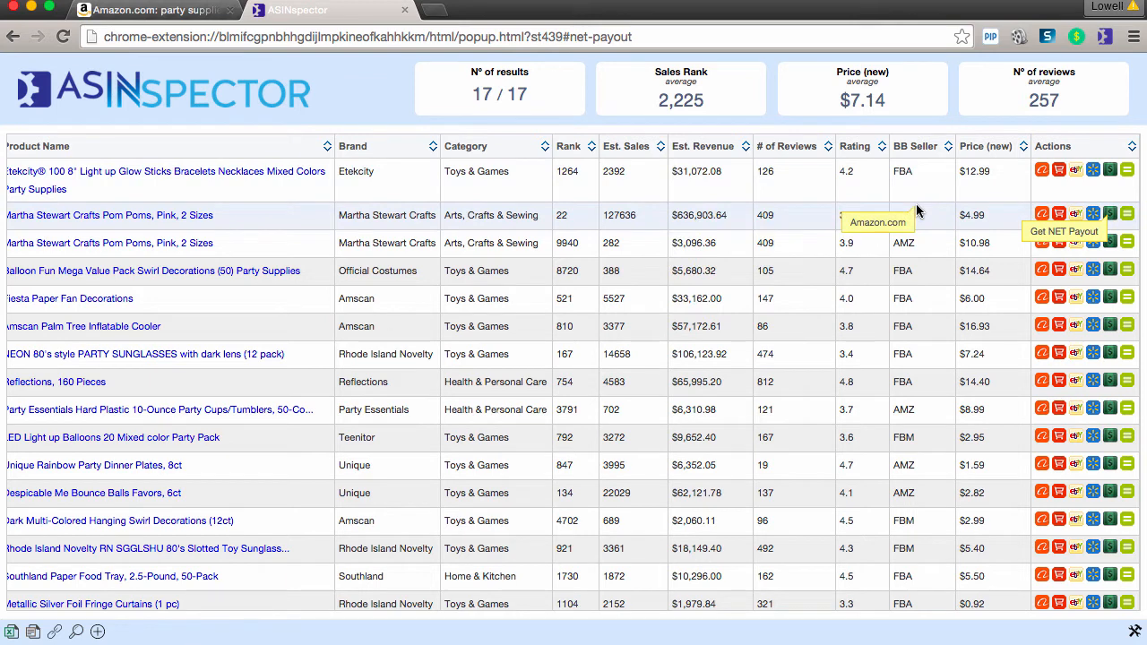
pyautogui.moveTo(993, 391)
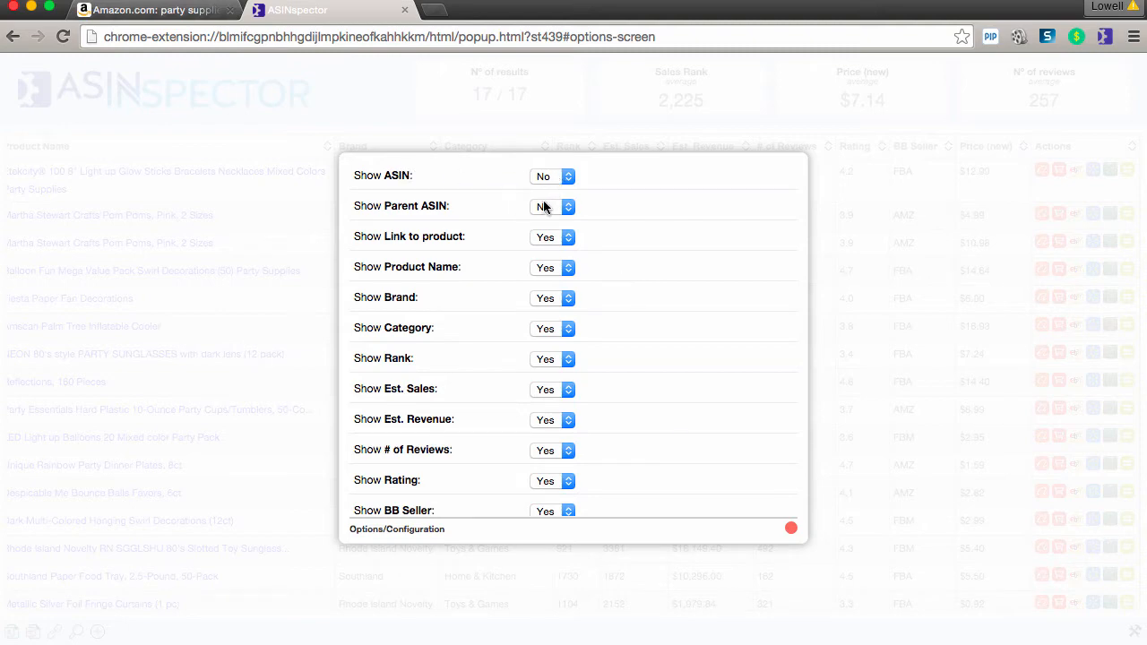
# Step: Set Show Parent ASIN to No and Show Package Dimensions to Yes in Options/Configuration
pyautogui.click(553, 206)
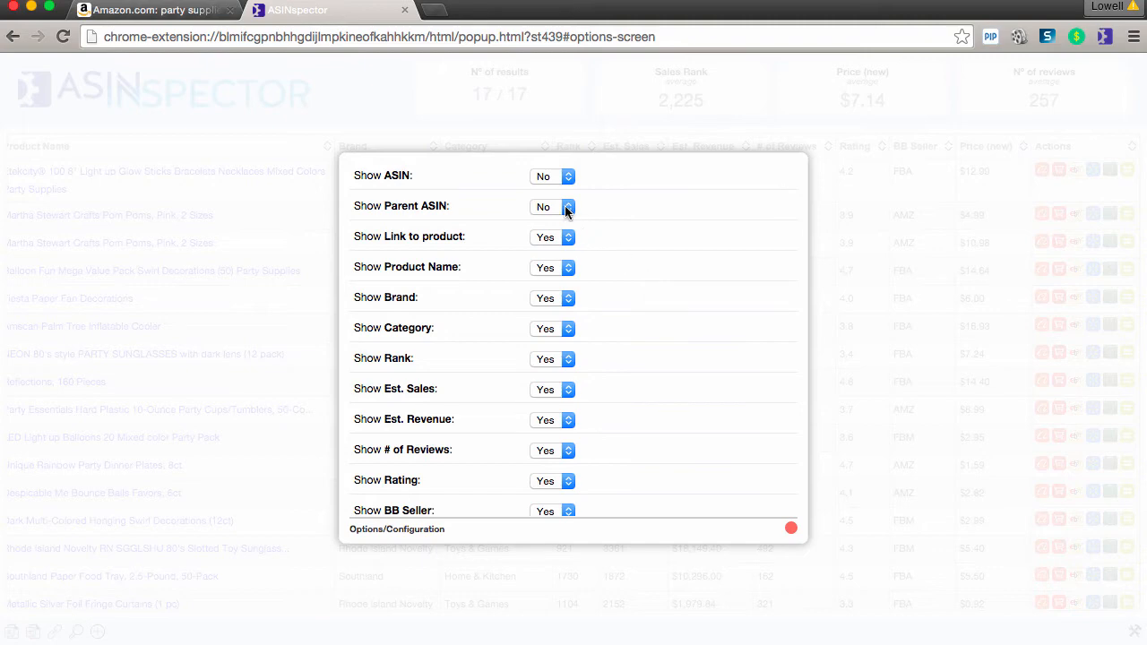
pyautogui.scroll(-3)
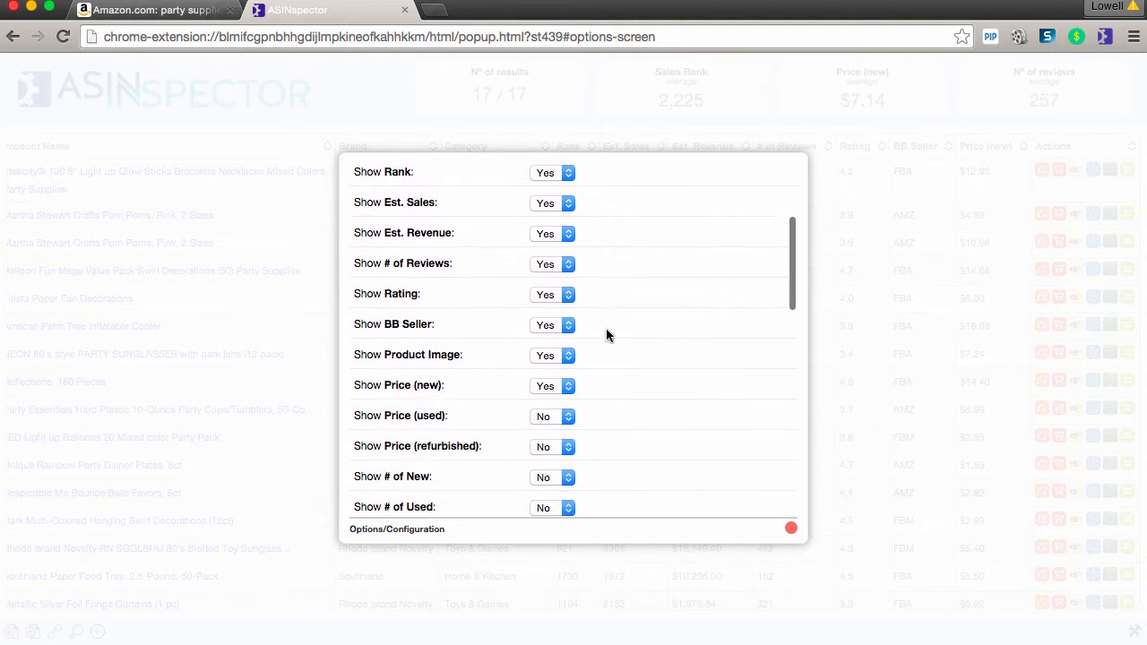
pyautogui.scroll(-3)
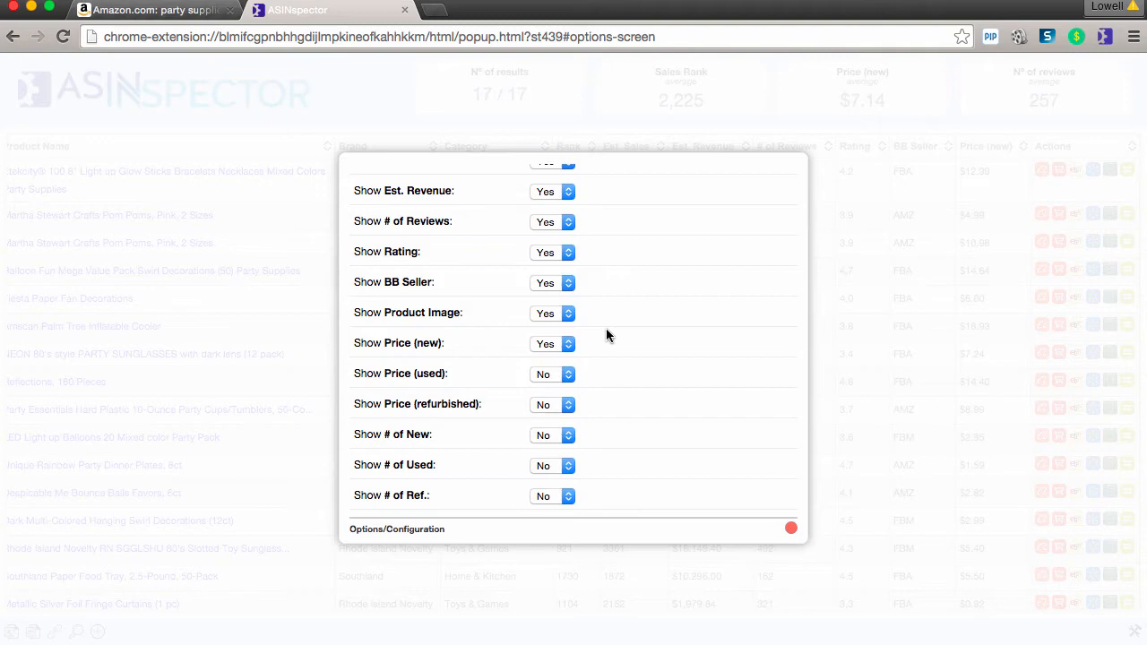
pyautogui.scroll(-3)
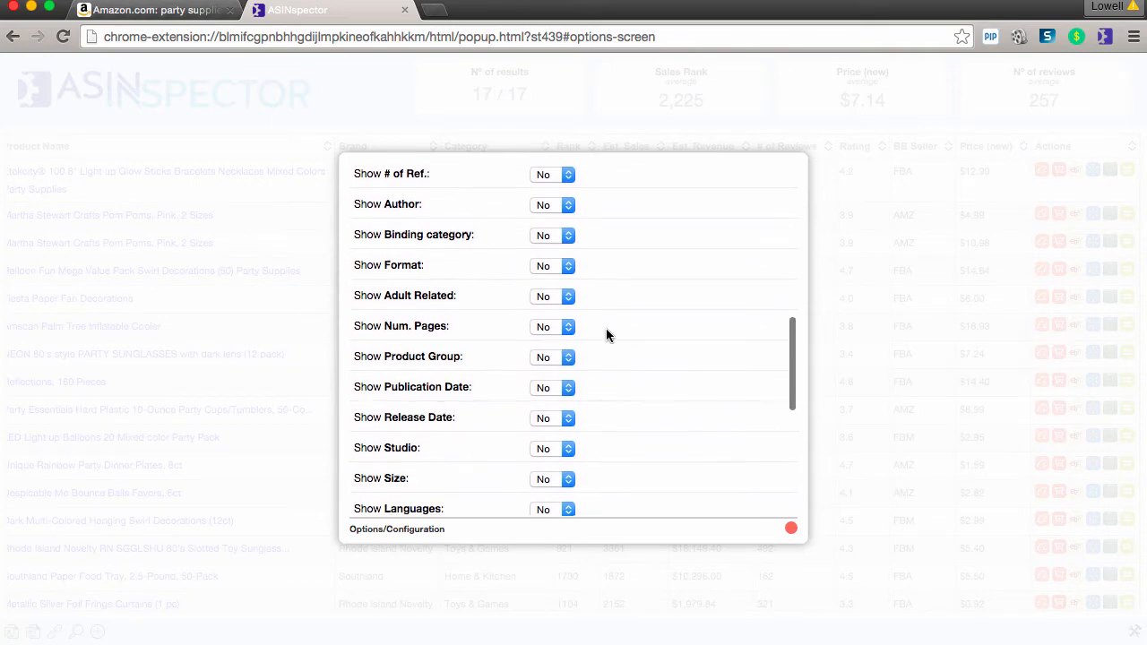
pyautogui.scroll(-3)
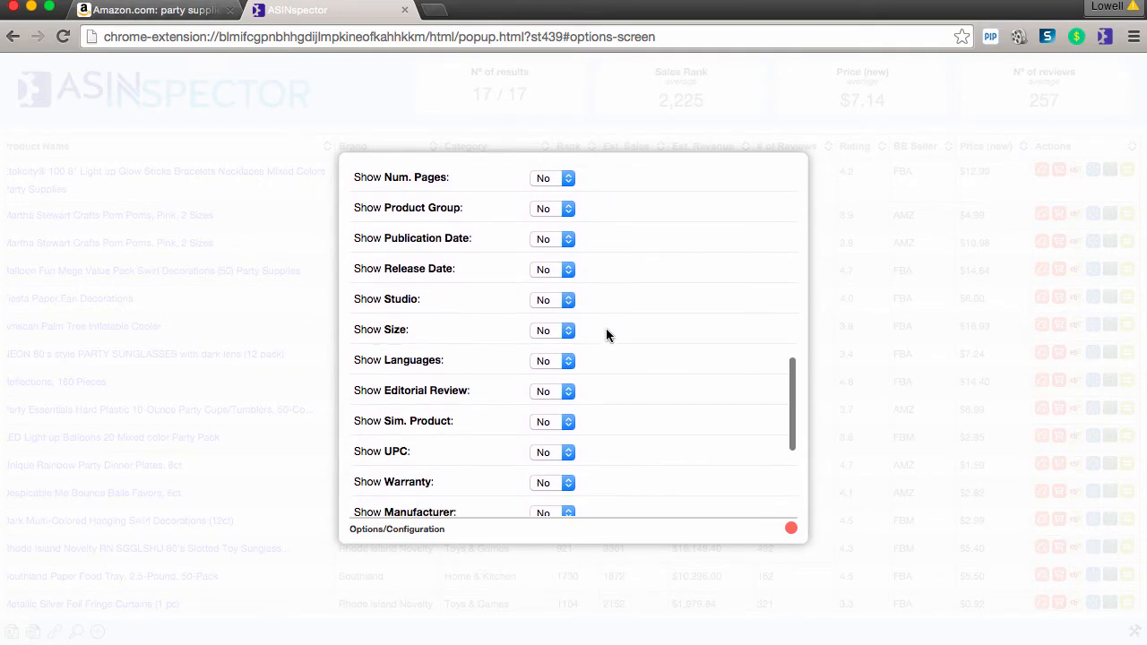
pyautogui.scroll(-3)
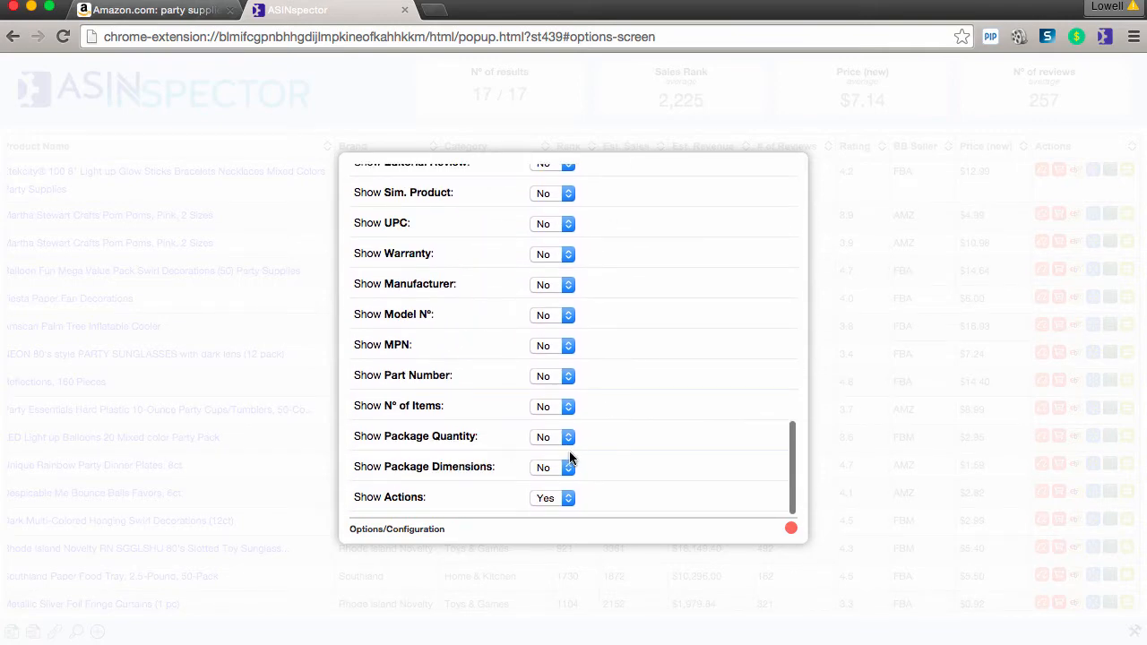
pyautogui.click(552, 466)
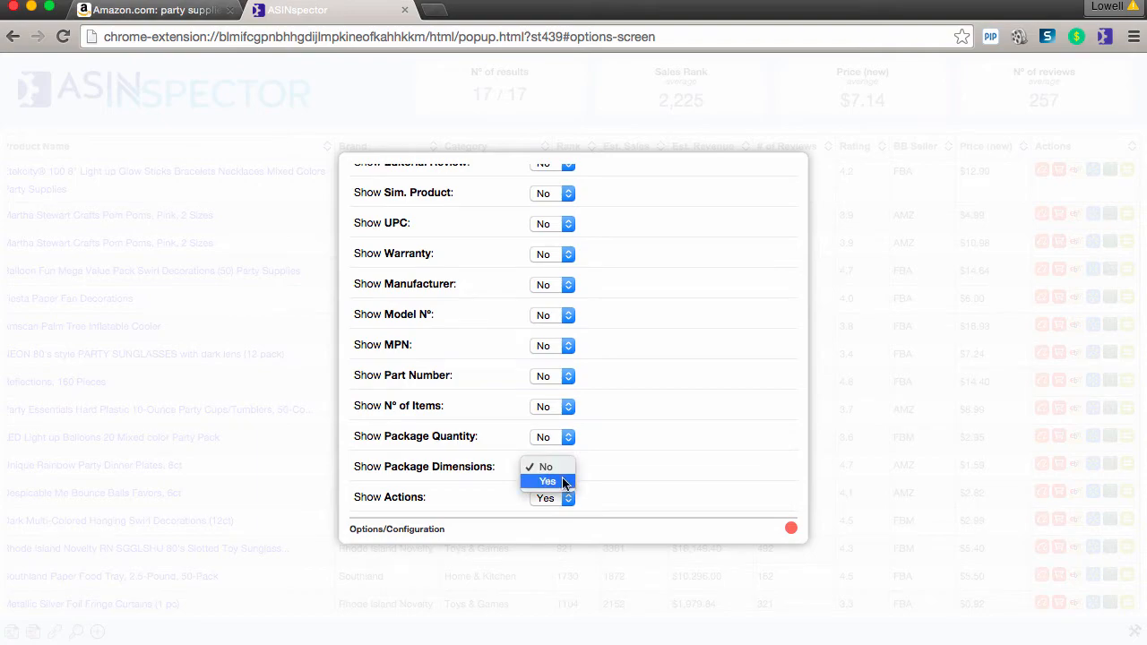
pyautogui.click(547, 480)
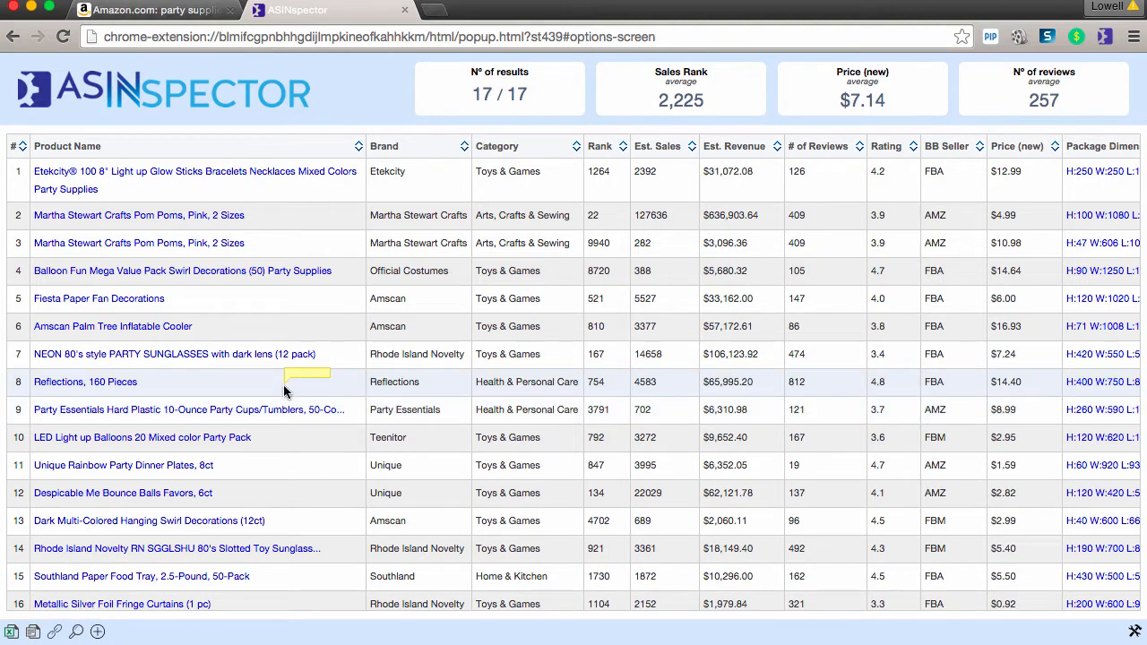
# Step: Return to the Amazon tab and search for tents in Sports & Outdoors
pyautogui.click(152, 11)
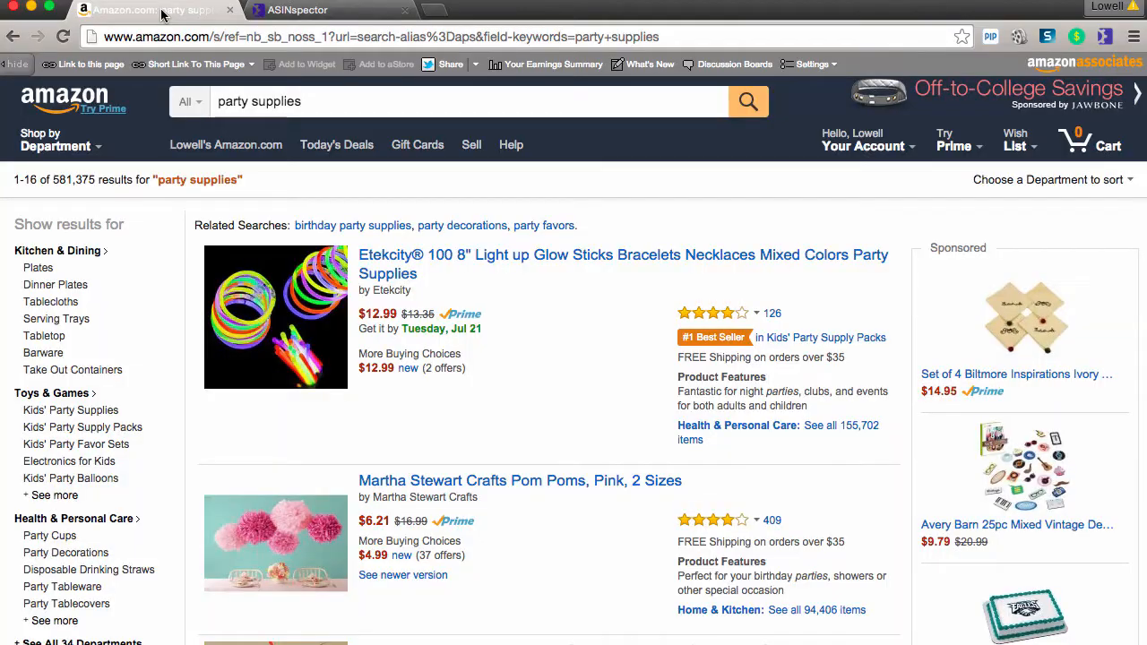
pyautogui.moveTo(550, 190)
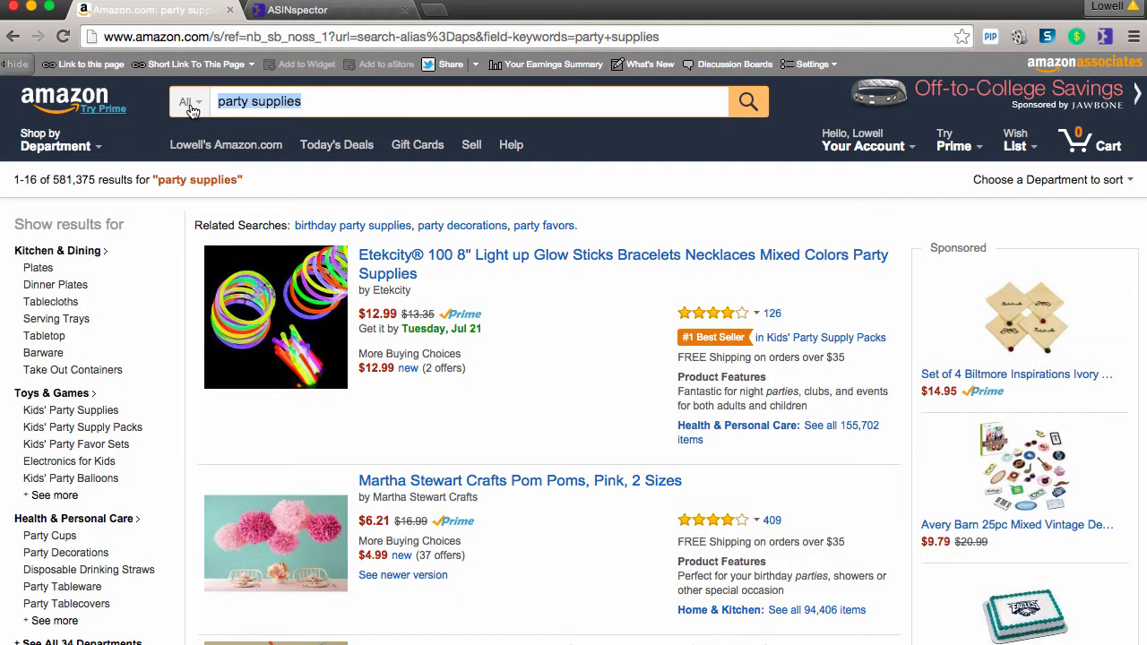
pyautogui.write('tesnts')
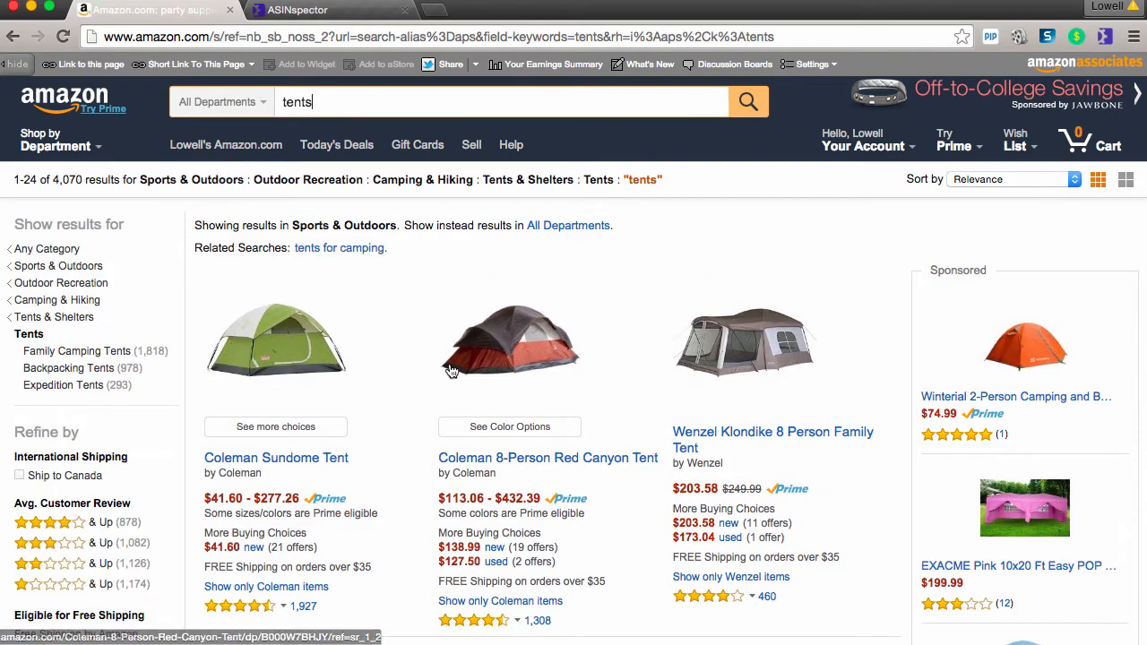
pyautogui.moveTo(750, 145)
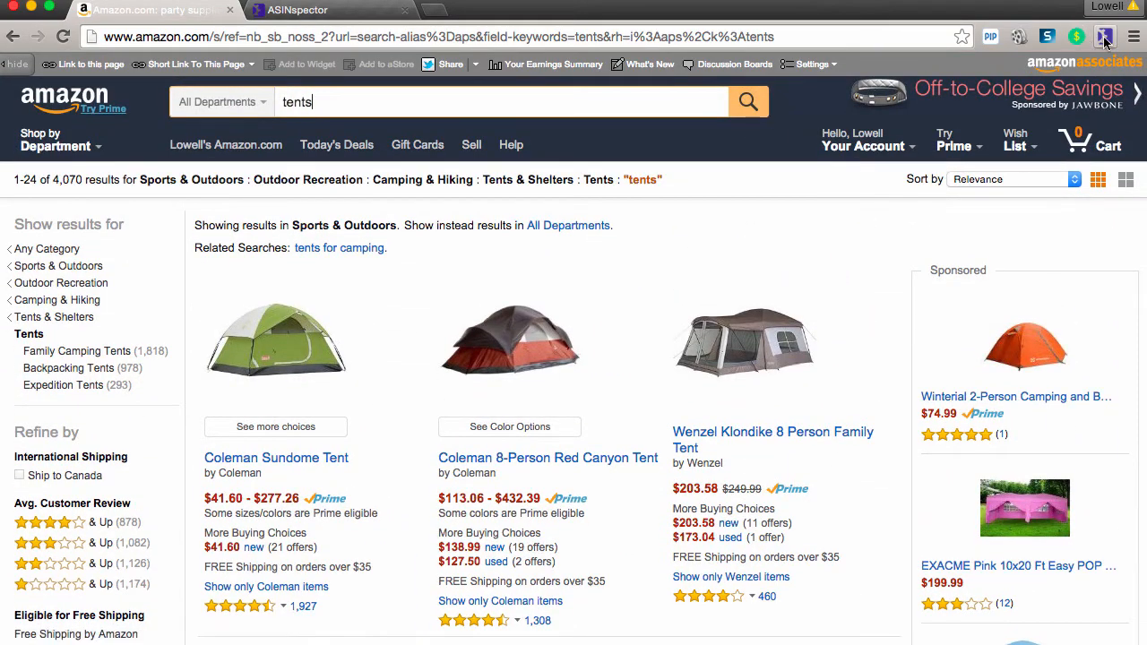
# Step: Load the 26 tent results into ASINspector and search Walmart for the Coleman Sundome 2-Person Tent
pyautogui.click(1104, 36)
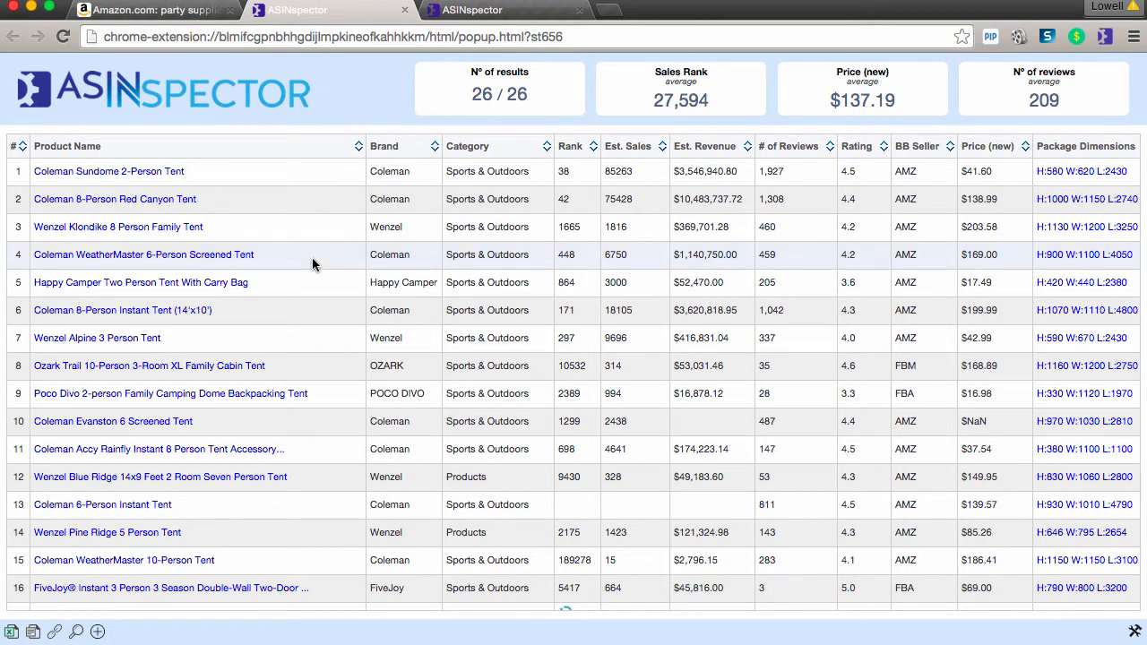
pyautogui.moveTo(867, 398)
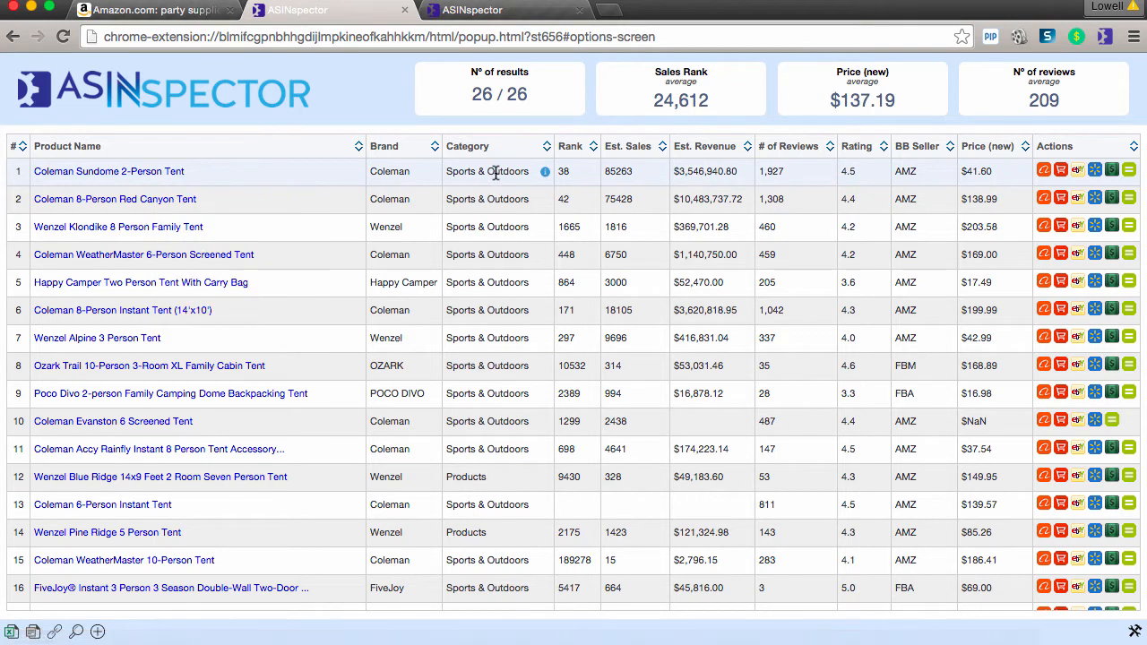
pyautogui.moveTo(1092, 184)
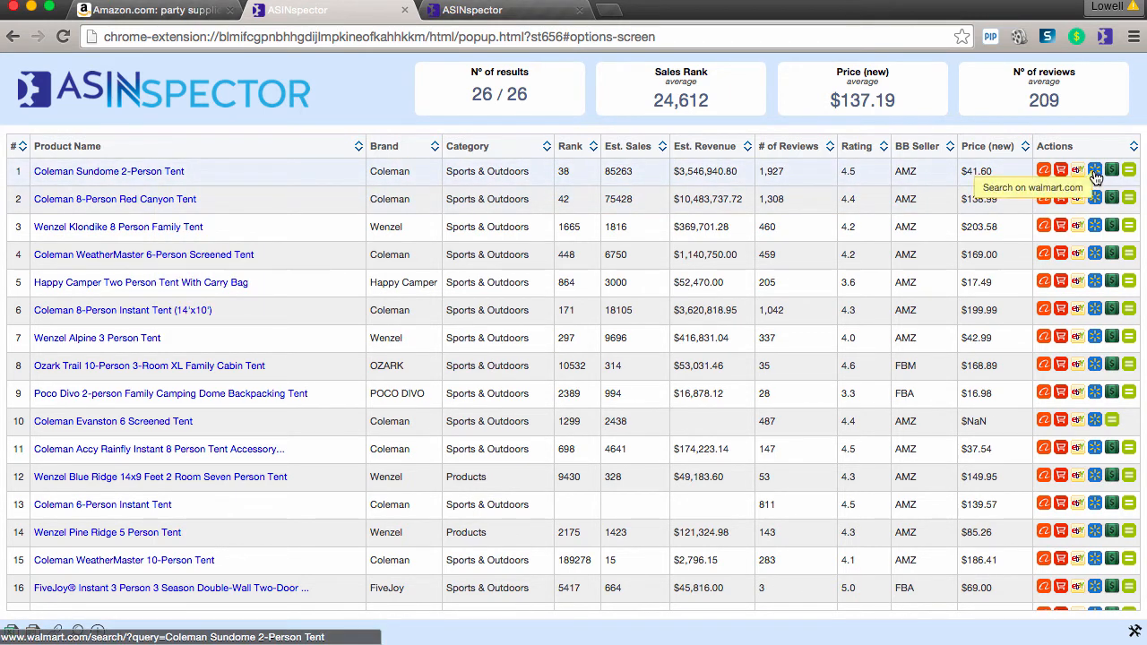
pyautogui.click(1094, 169)
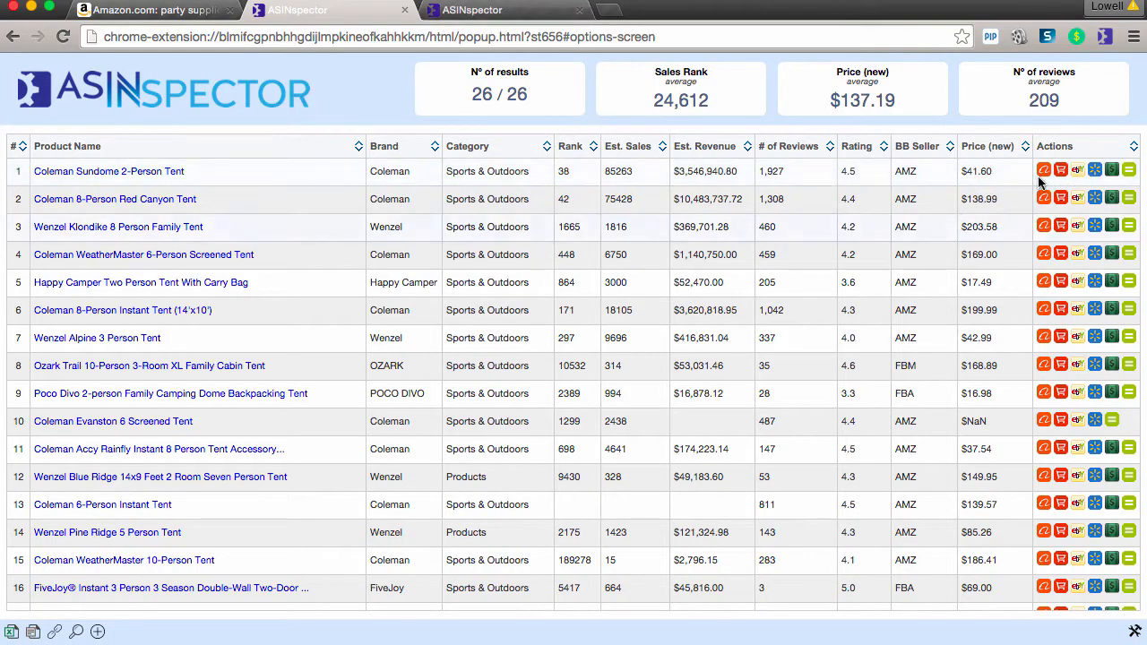
pyautogui.moveTo(1130, 172)
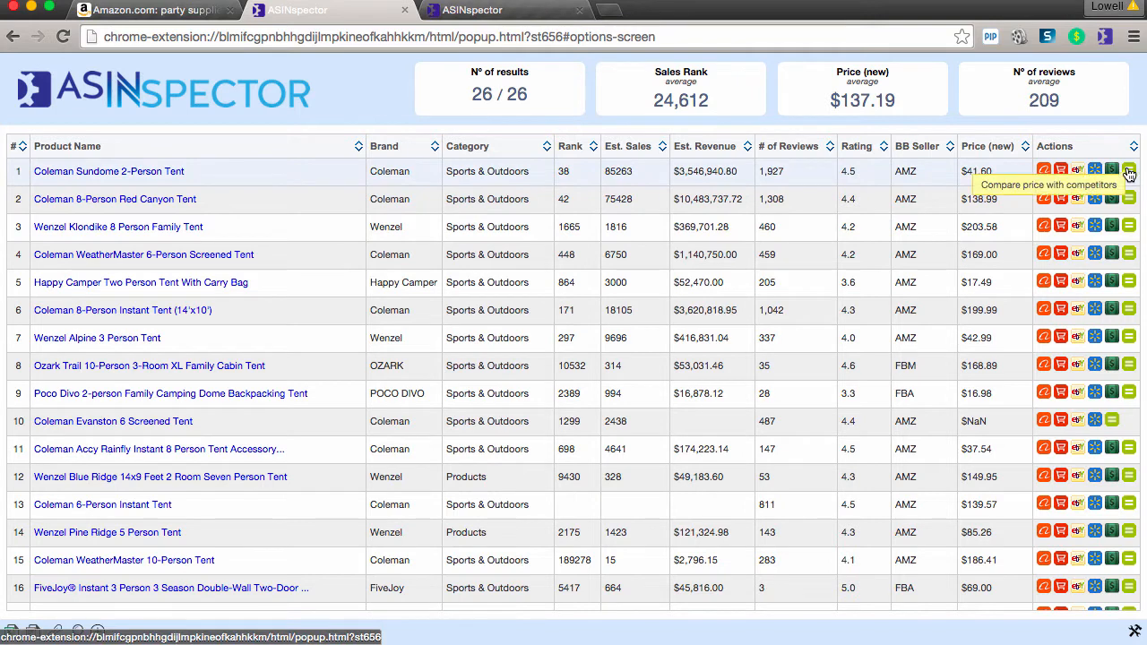
pyautogui.click(1130, 169)
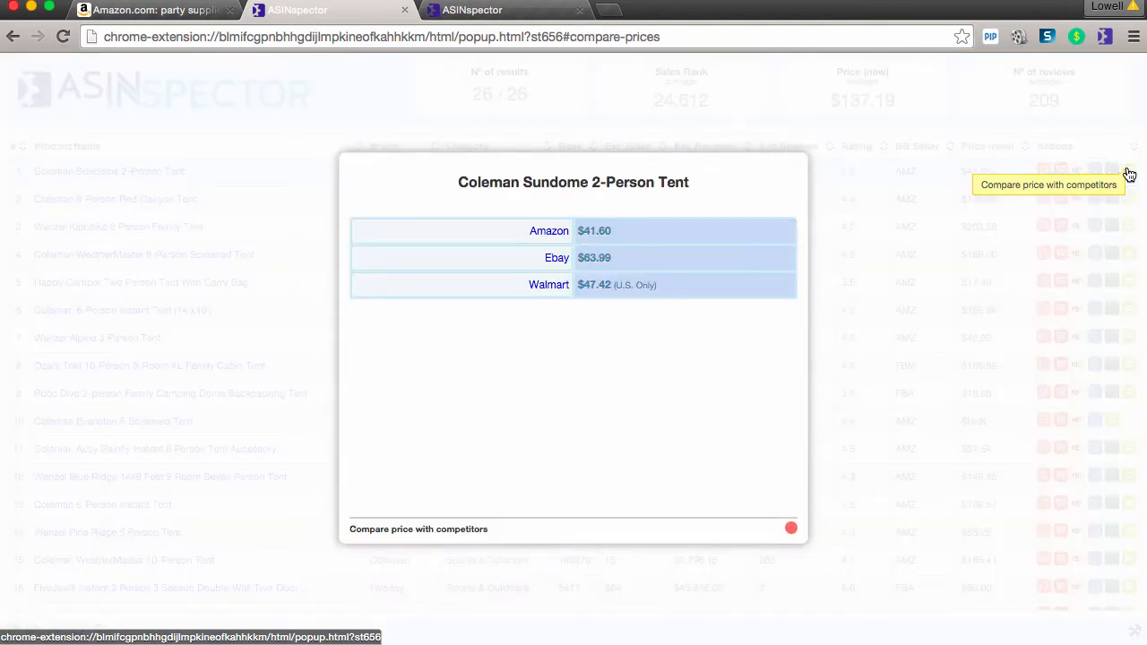
pyautogui.moveTo(640, 254)
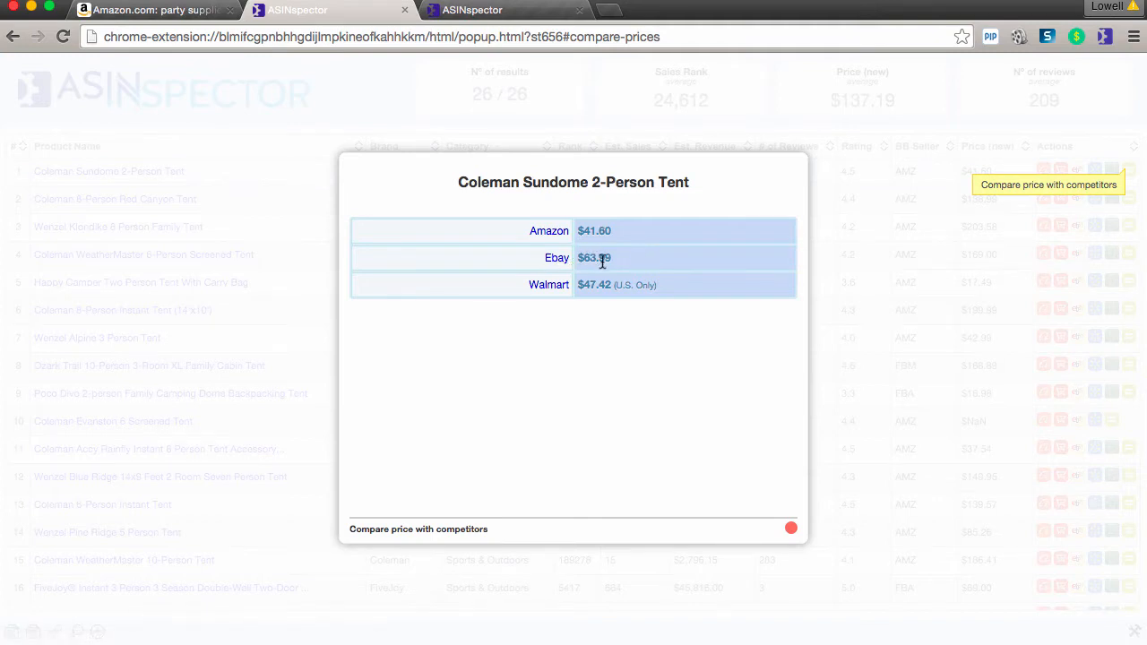
pyautogui.moveTo(667, 310)
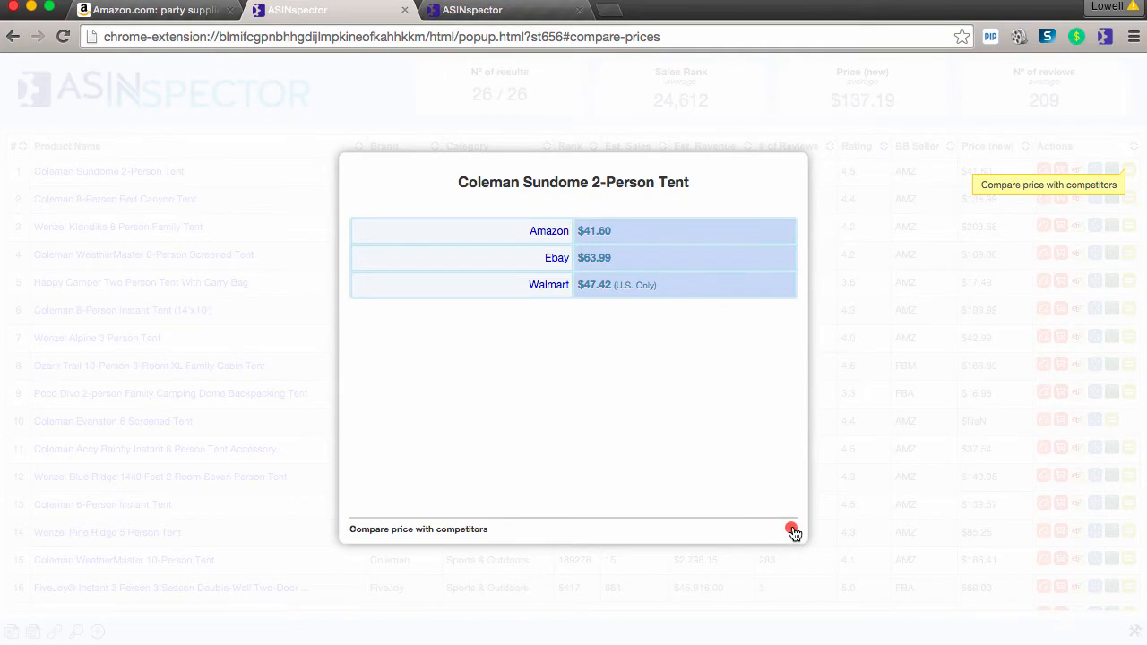
pyautogui.click(790, 529)
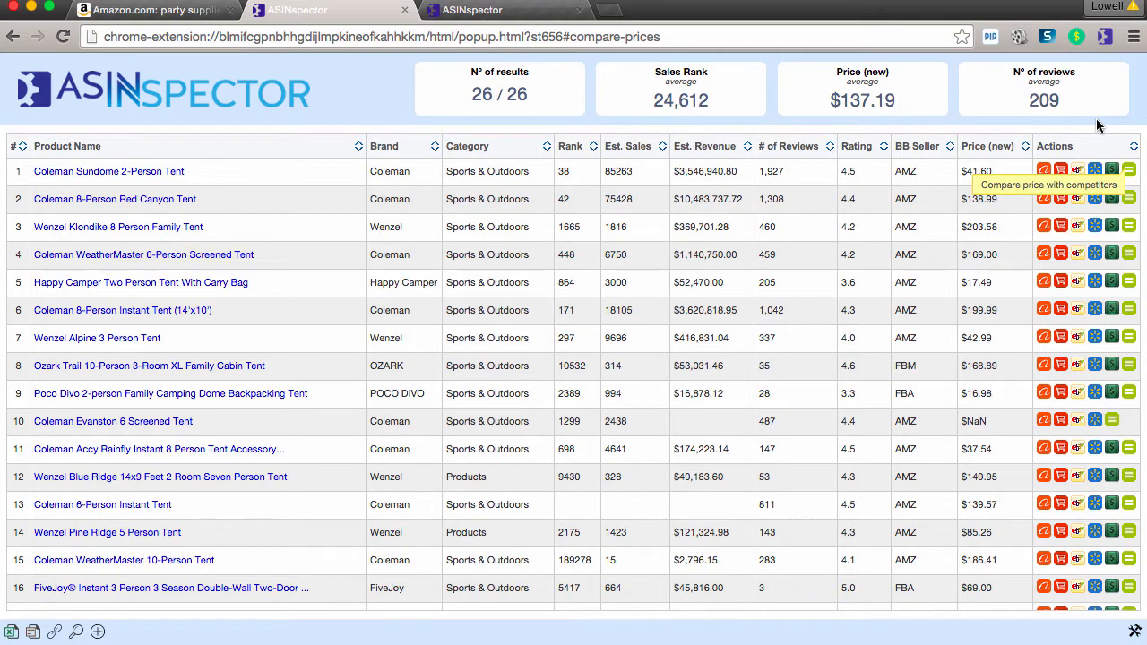
pyautogui.moveTo(1130, 179)
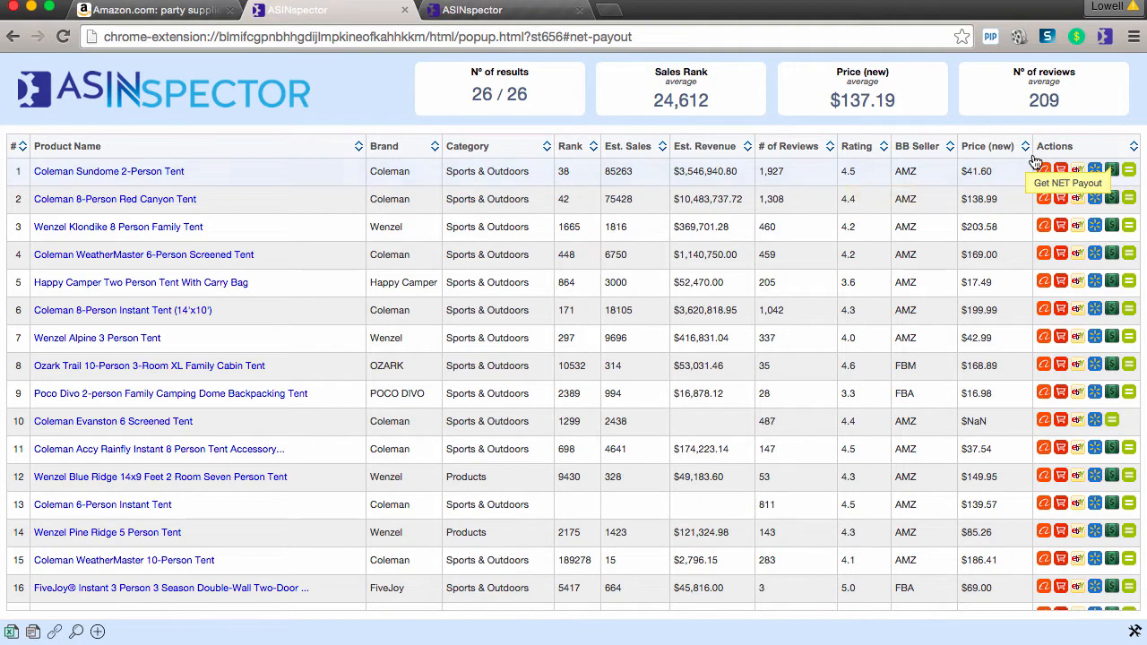
pyautogui.click(1129, 172)
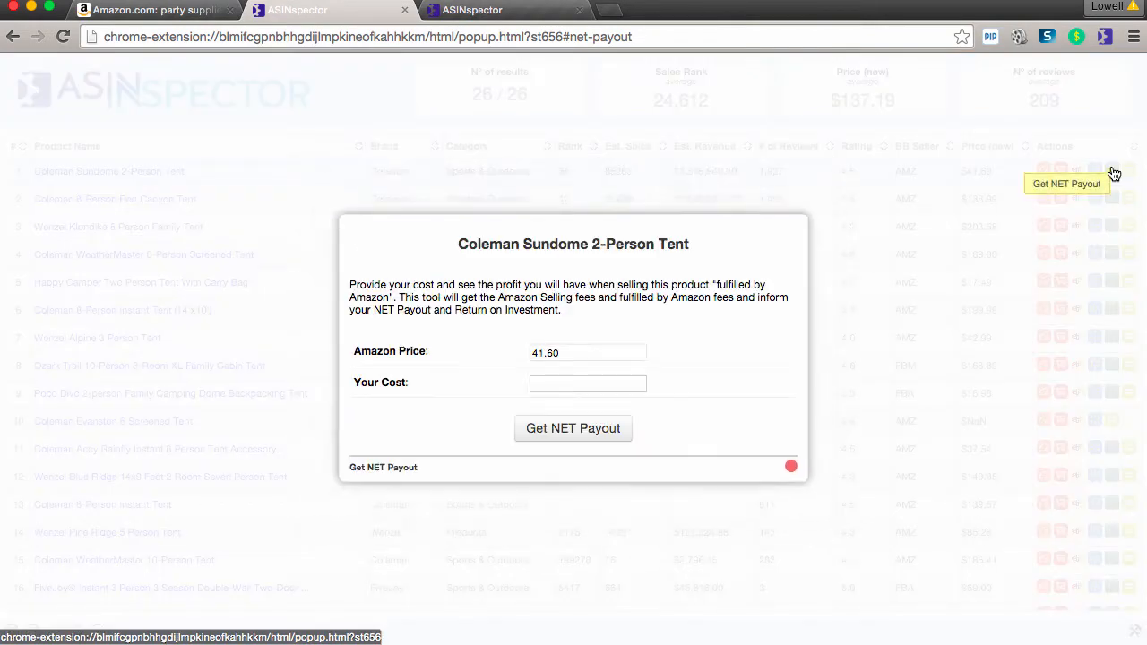
pyautogui.click(588, 384)
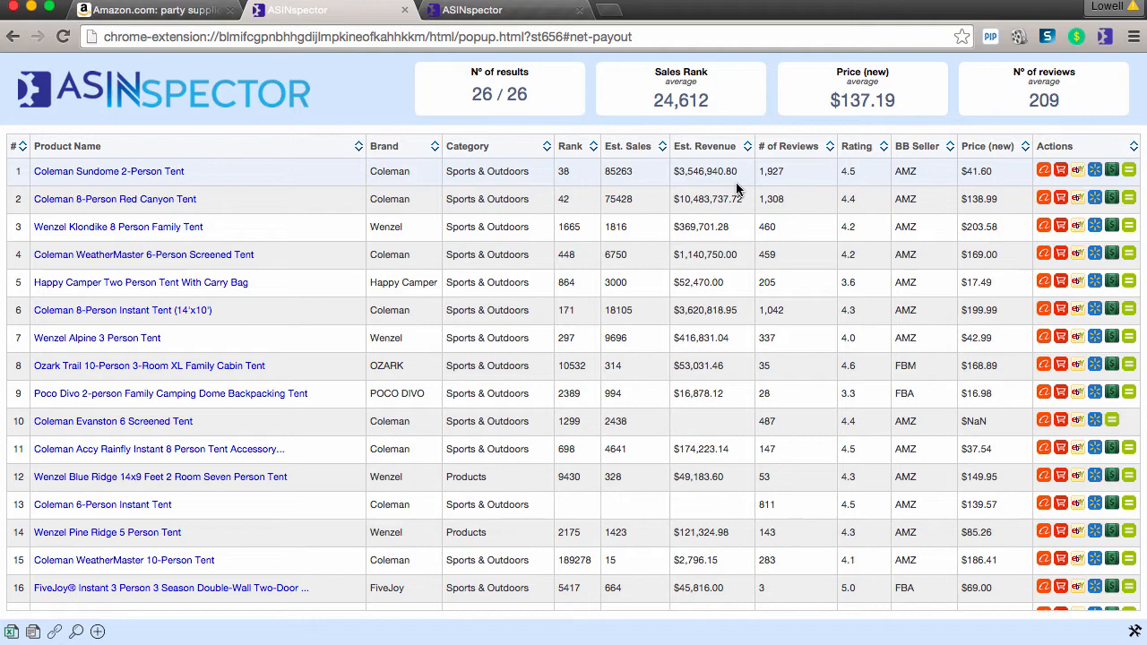
pyautogui.moveTo(671, 280)
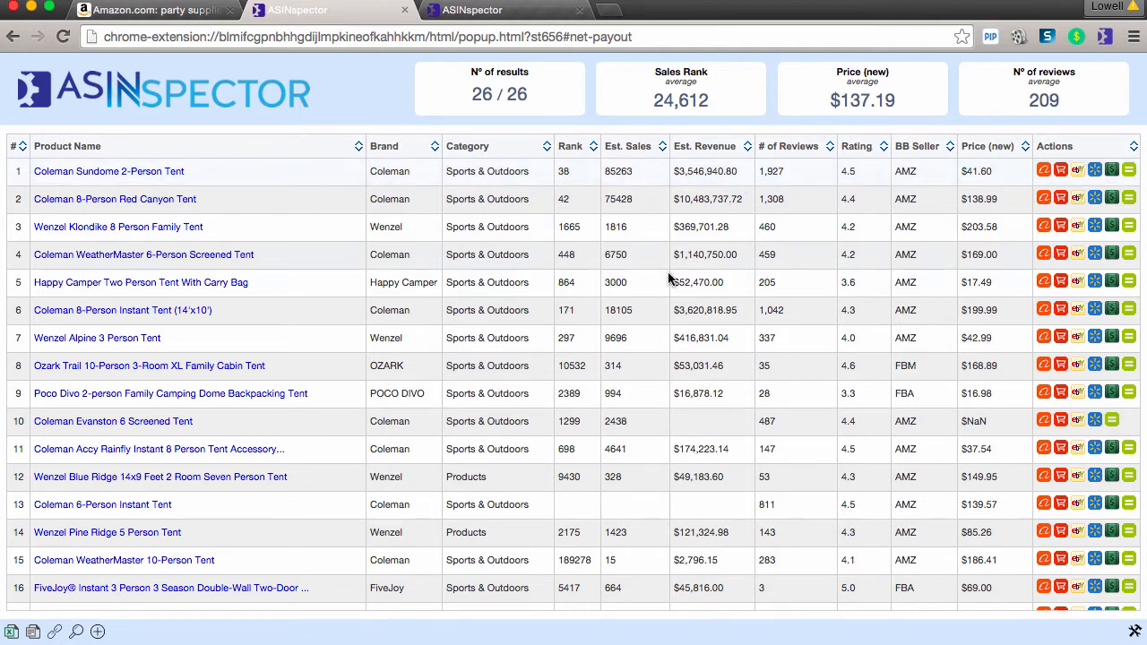
# Step: Load the next page so the tent table lists all 53 products, then go to Amazon.co.uk
pyautogui.scroll(-3)
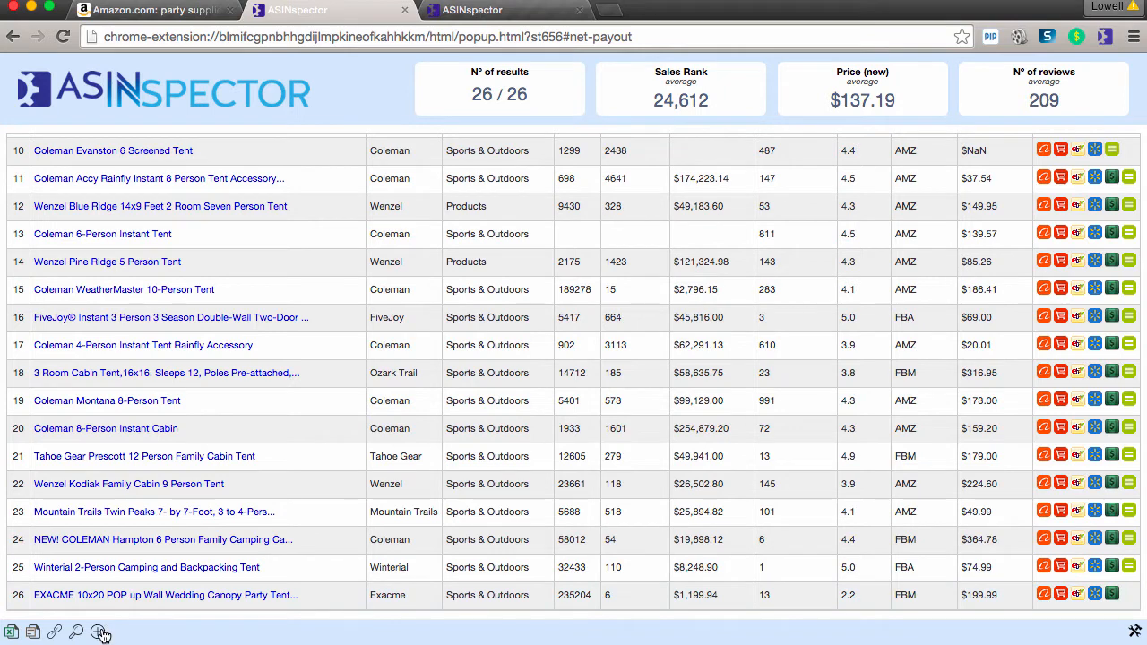
pyautogui.click(101, 631)
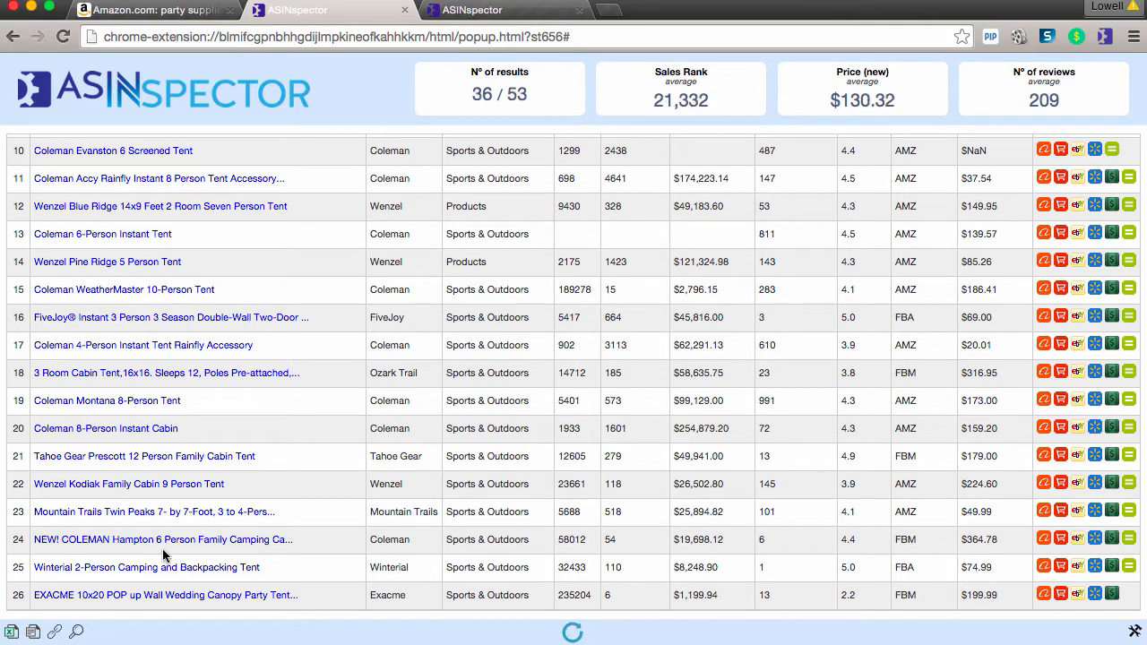
pyautogui.scroll(-3)
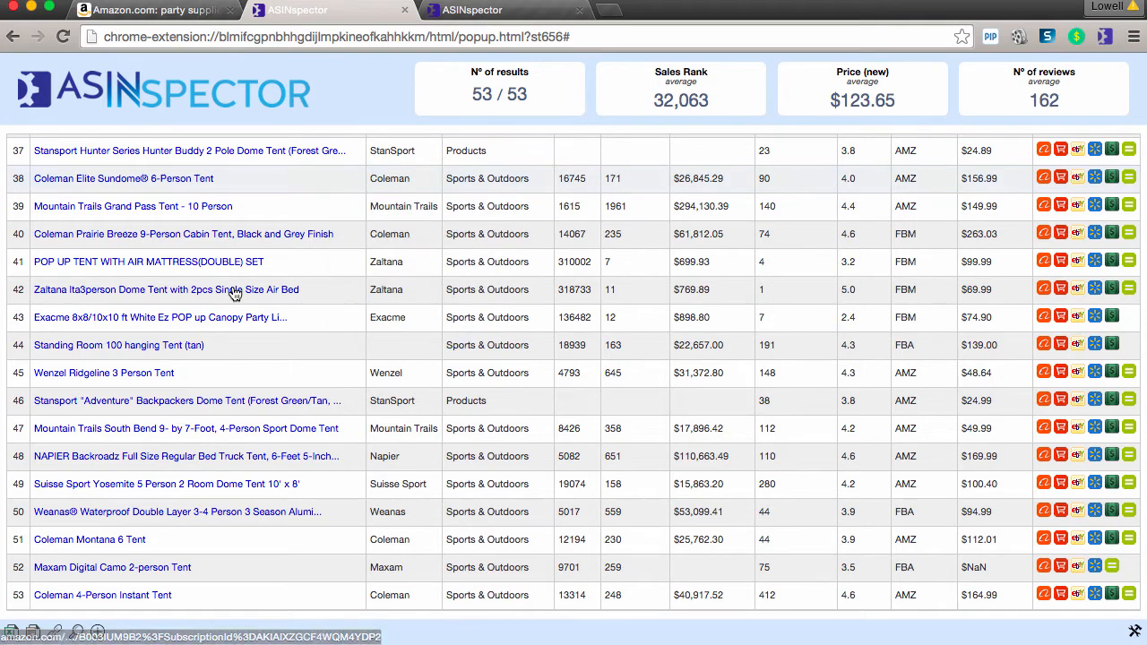
pyautogui.click(152, 11)
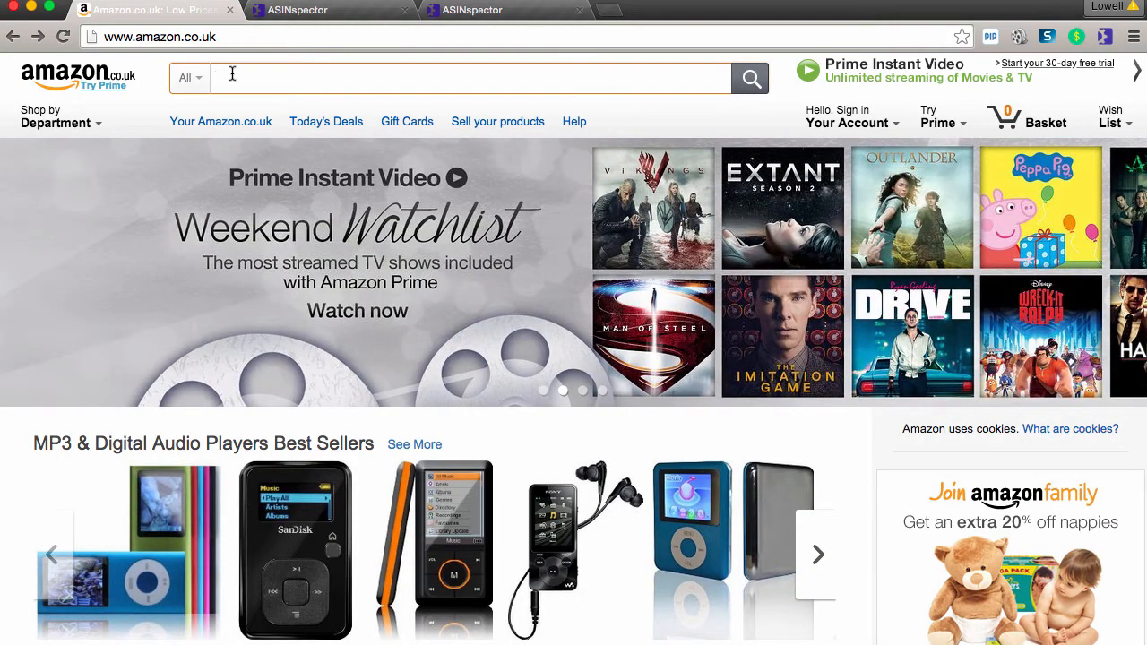
# Step: Search Amazon.co.uk for guitars and load the results into an ASINspector table
pyautogui.write('guitar')
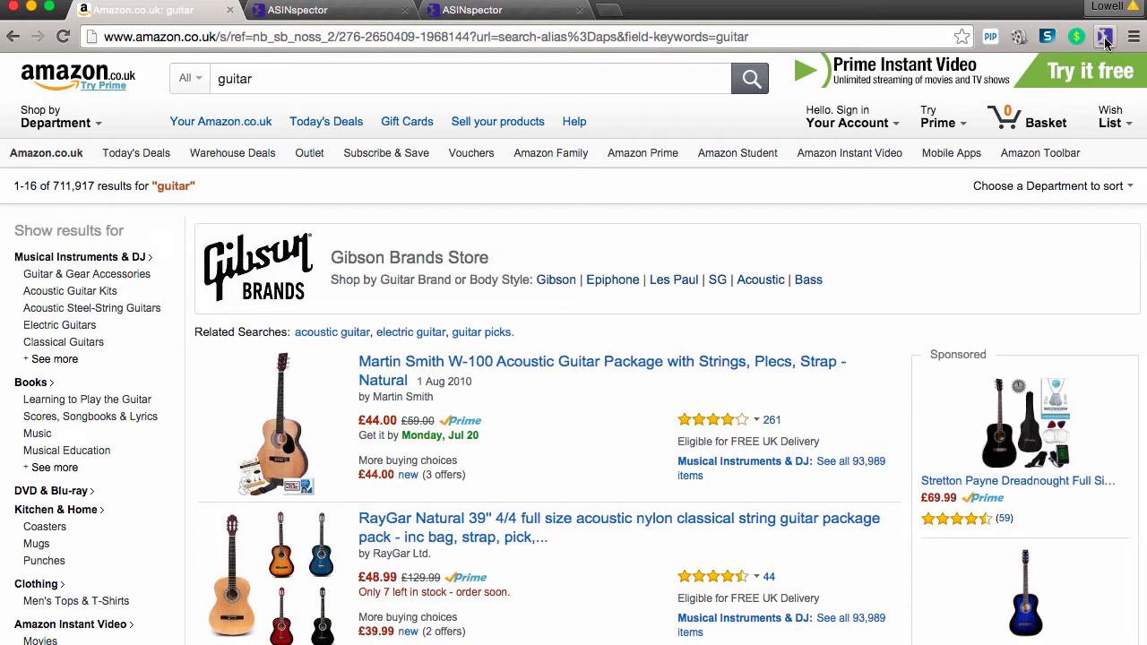
pyautogui.click(1104, 36)
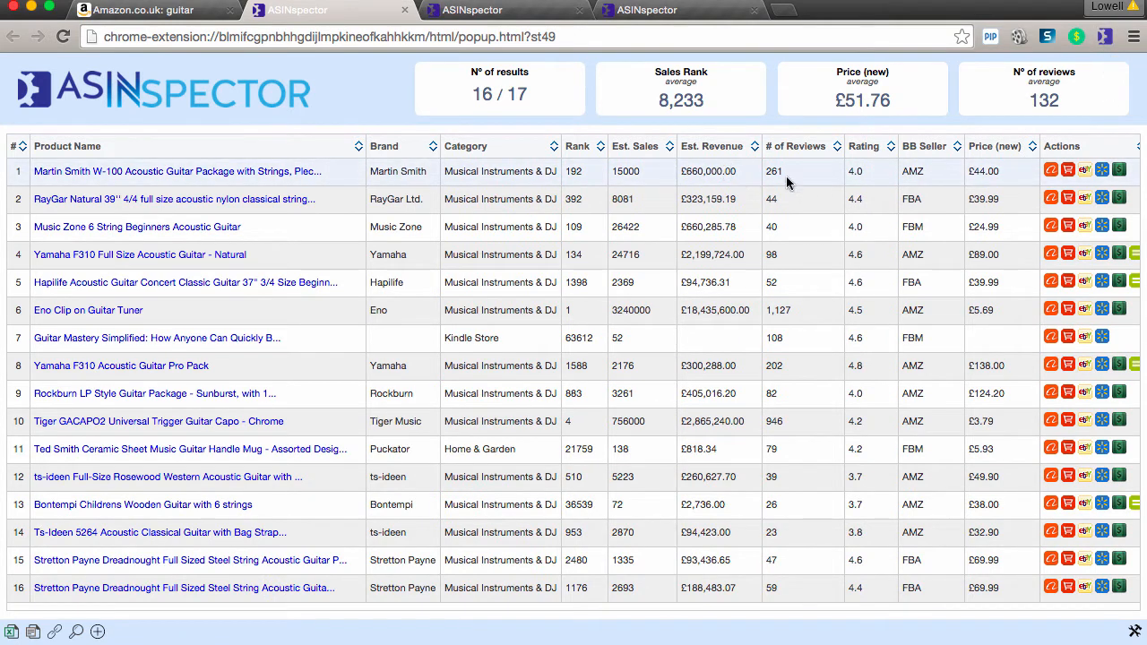
pyautogui.moveTo(997, 183)
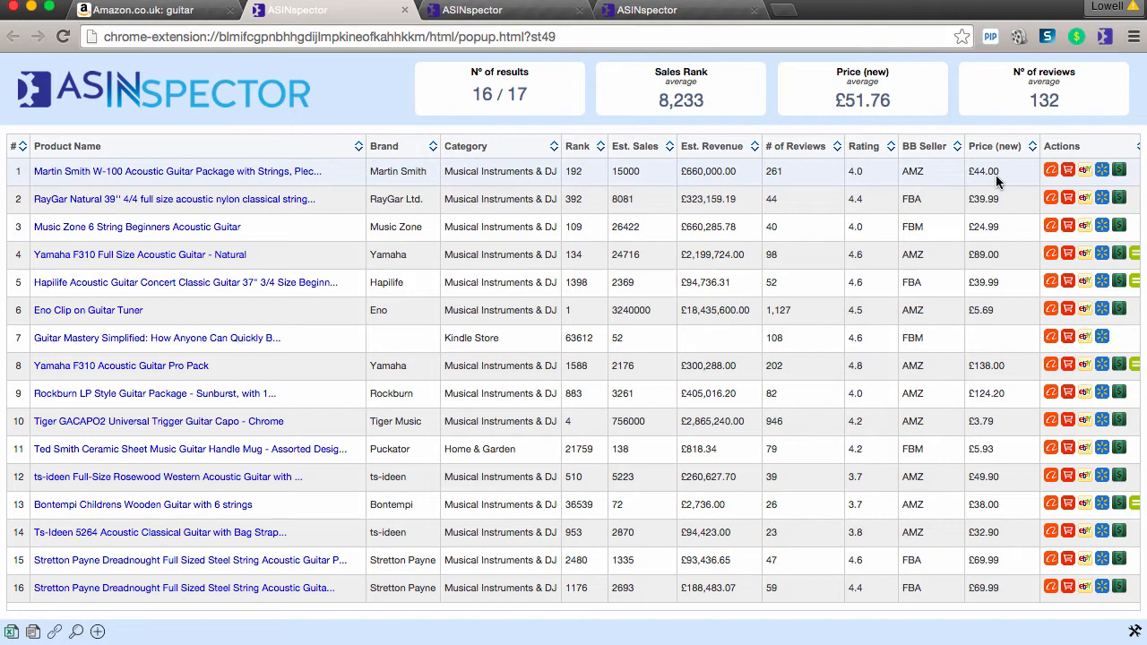
# Step: Search Amazon.ca for bluetooth speakers in All Departments and load the 19 results into ASINspector
pyautogui.click(140, 11)
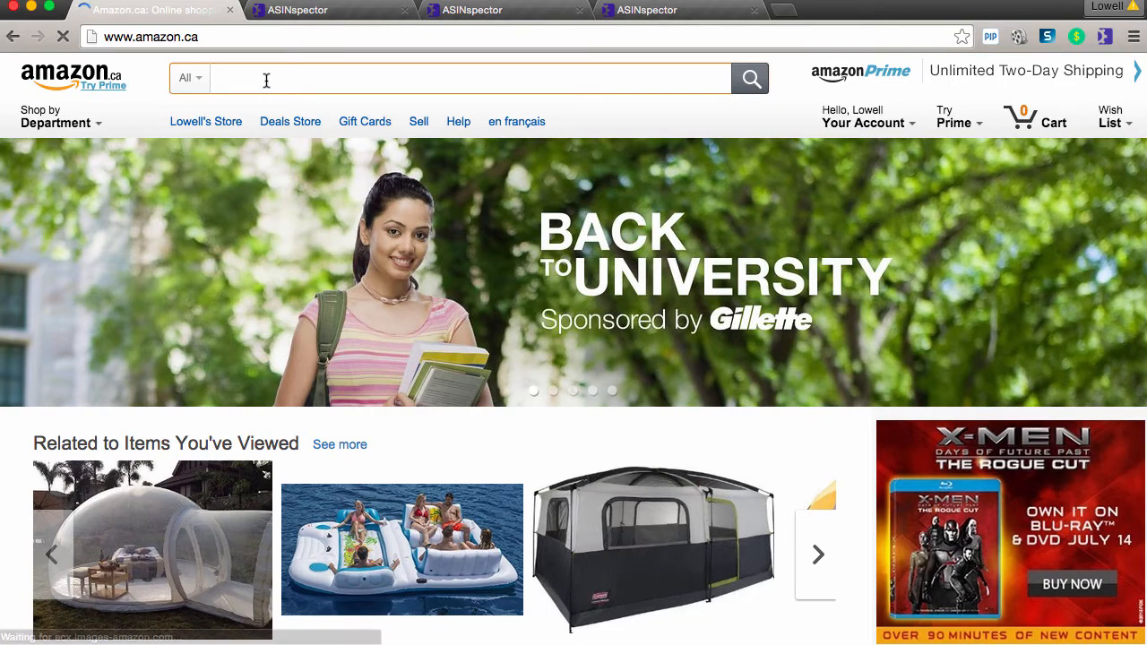
pyautogui.write('blue tooth')
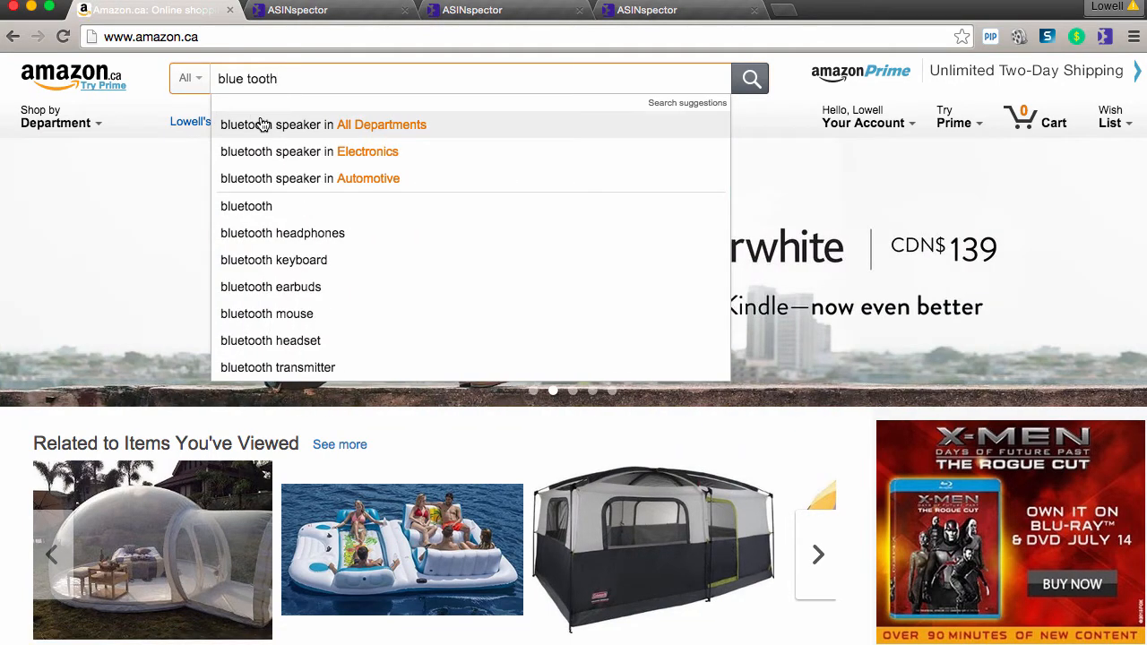
pyautogui.click(278, 125)
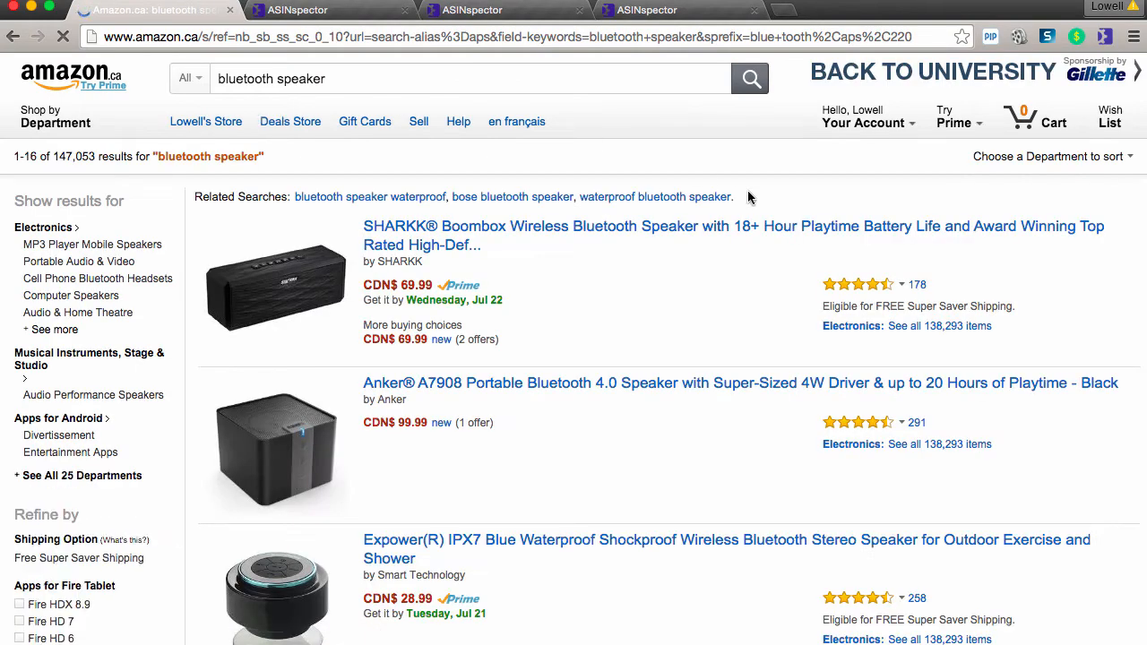
pyautogui.click(1106, 36)
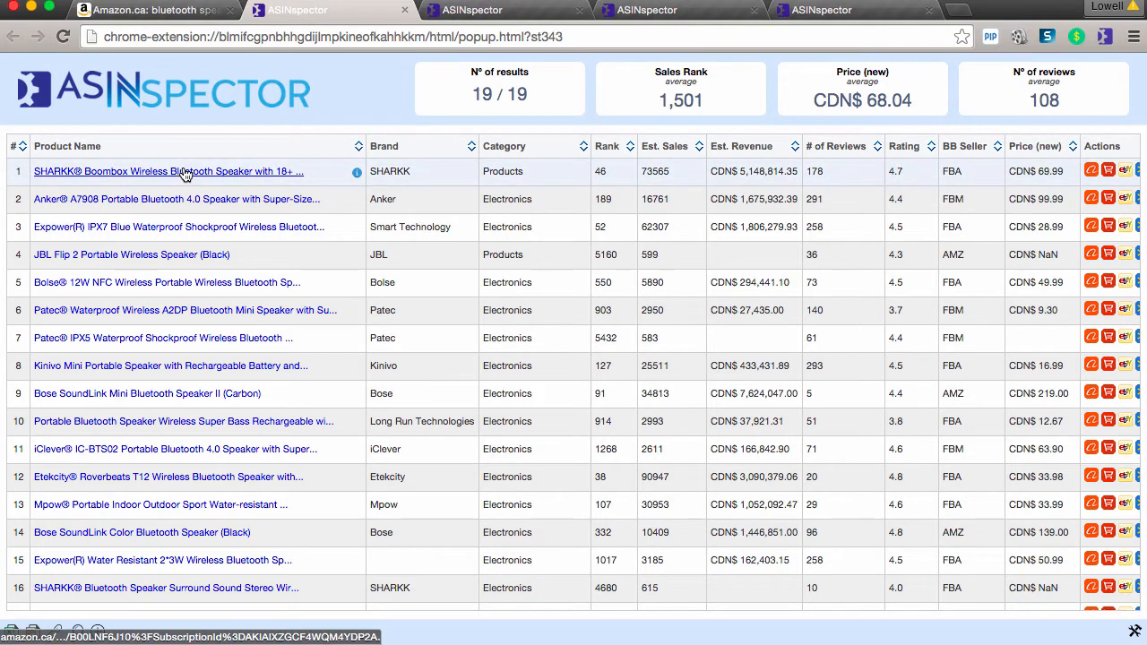
pyautogui.moveTo(169, 172)
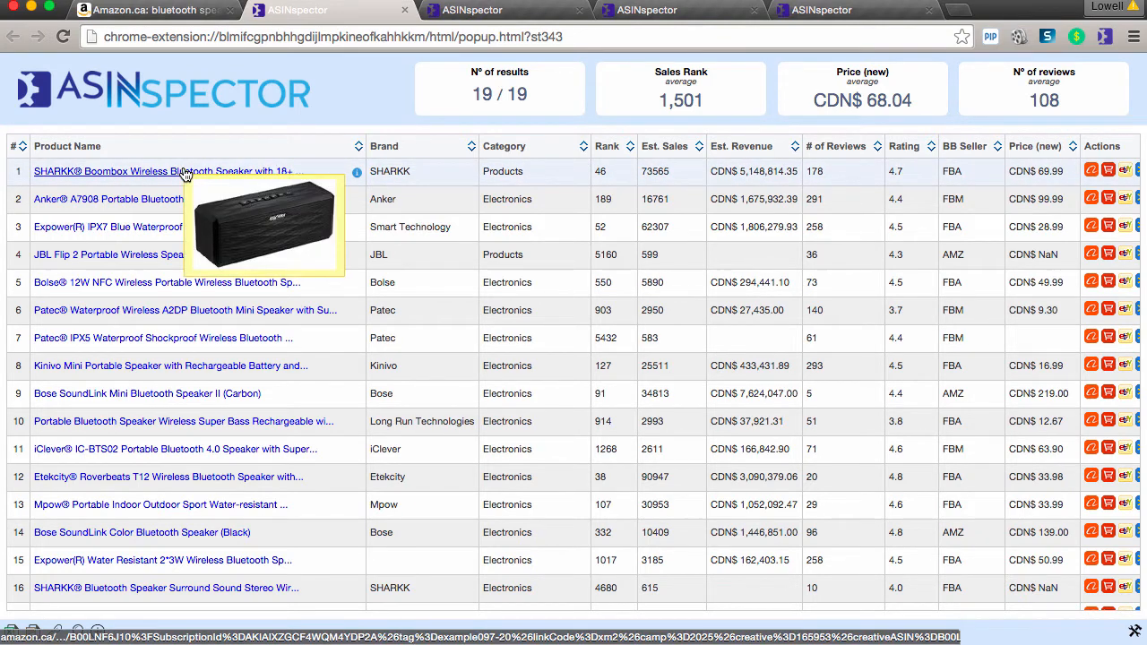
pyautogui.moveTo(538, 183)
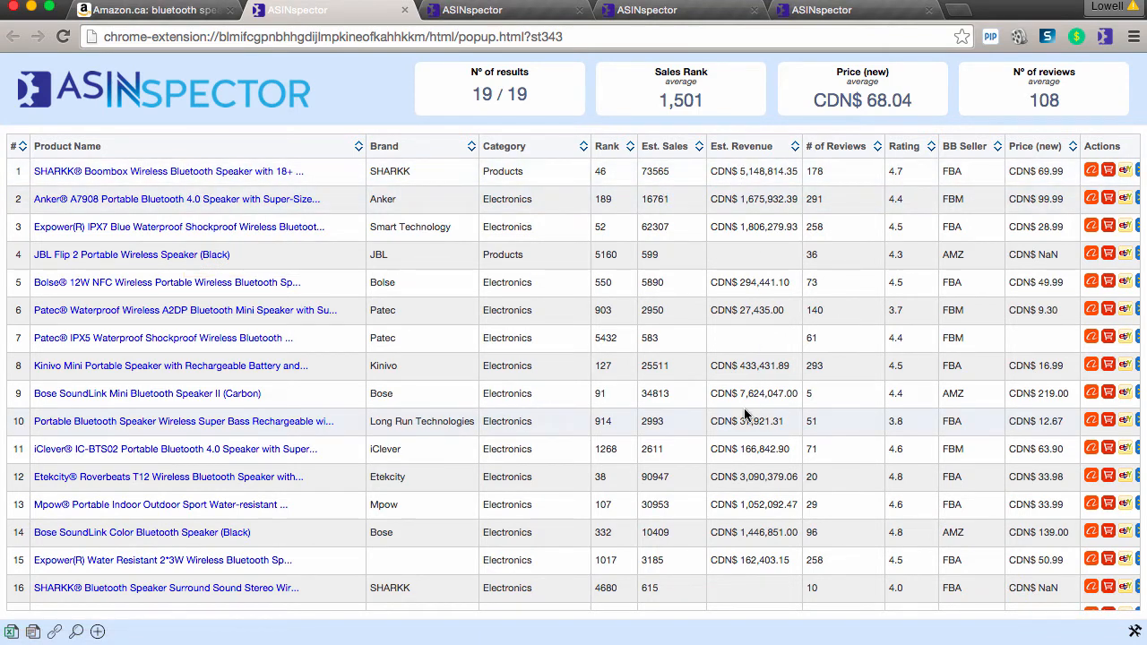
pyautogui.moveTo(803, 165)
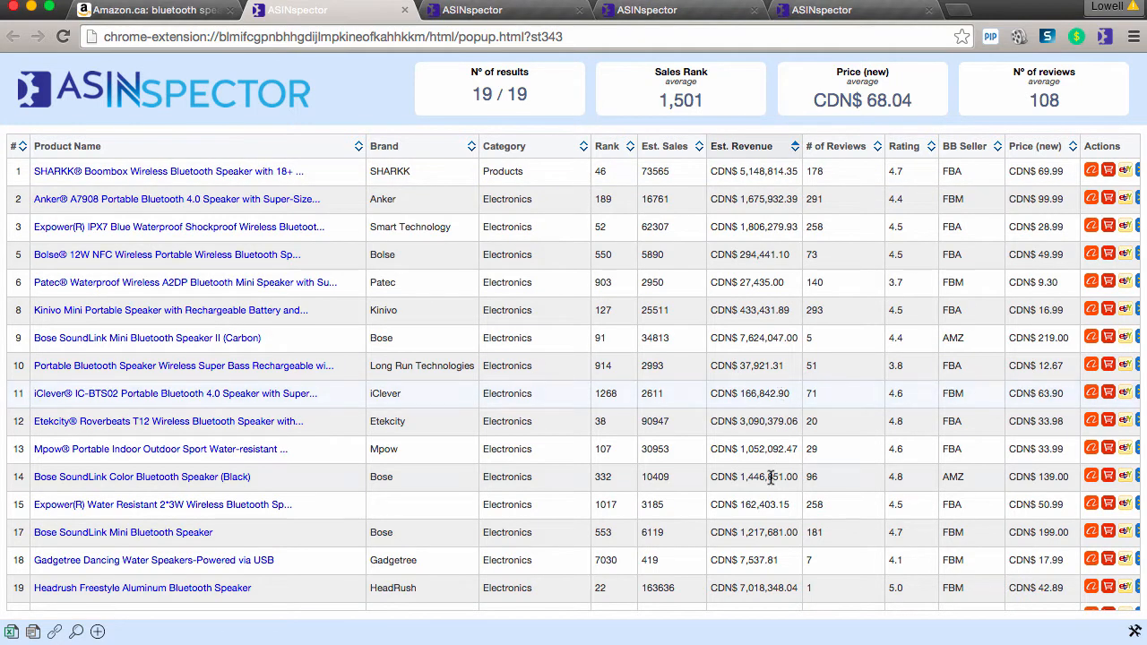
pyautogui.moveTo(753, 394)
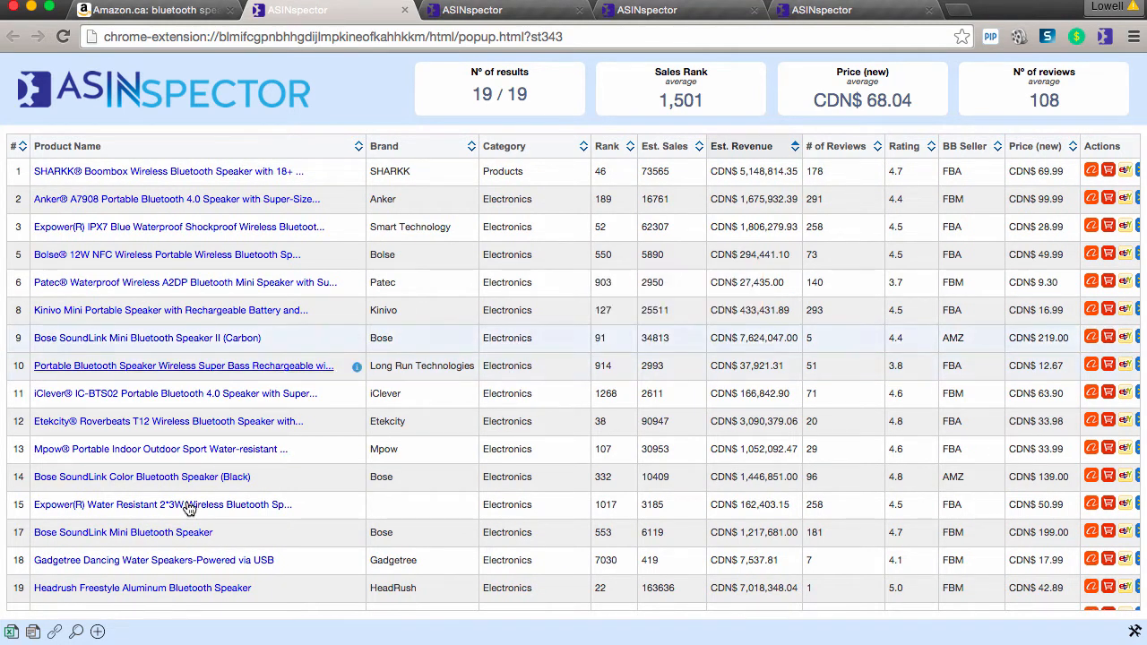
pyautogui.moveTo(56, 633)
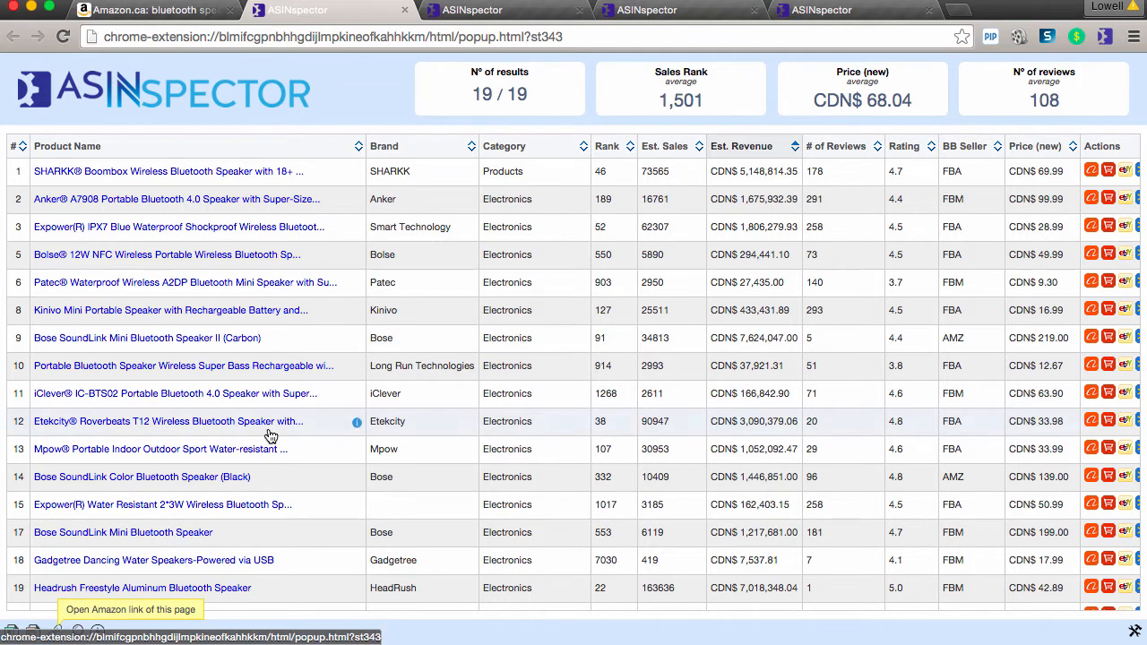
pyautogui.moveTo(273, 437)
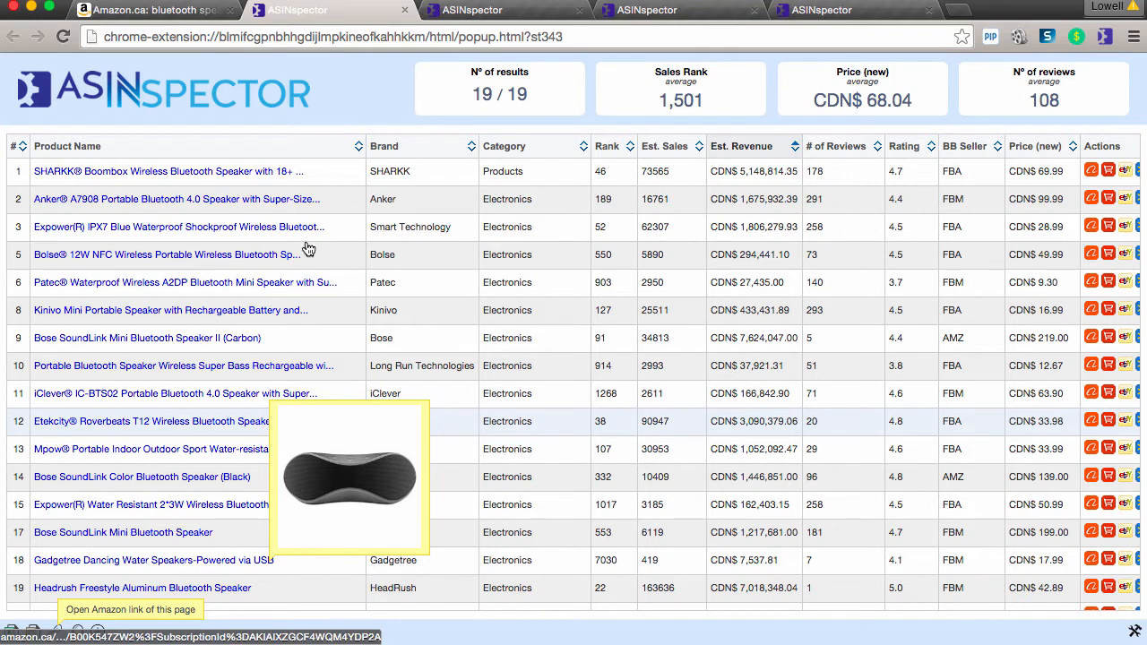
pyautogui.moveTo(94, 538)
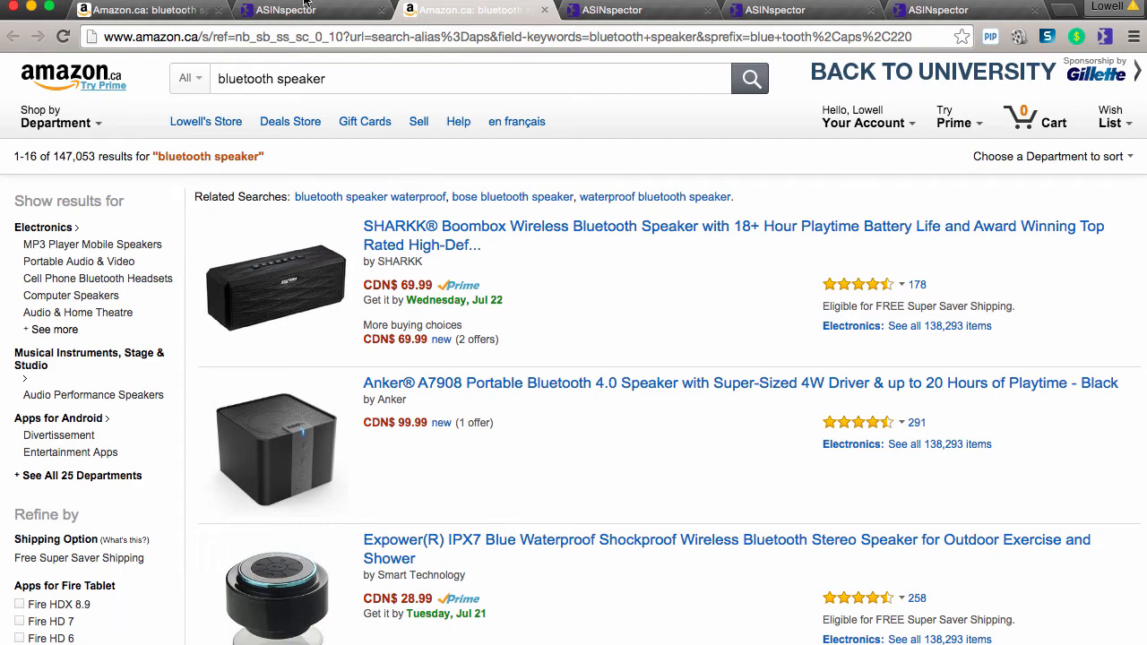
# Step: Return to the speaker results table and scroll sideways to the per-product action links
pyautogui.click(312, 10)
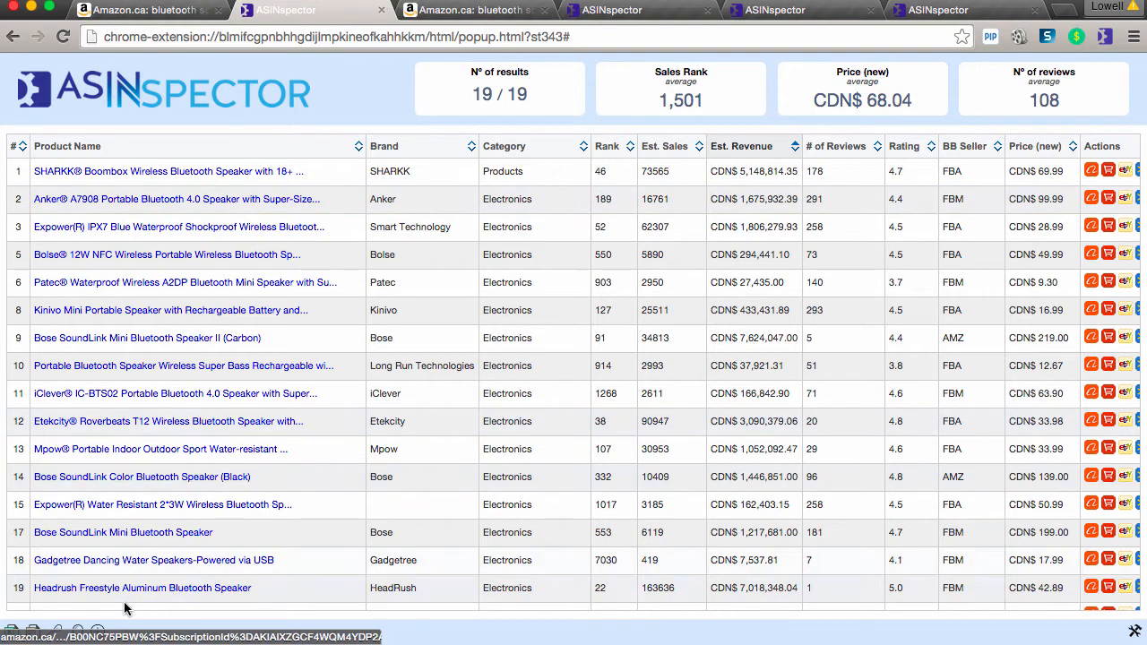
pyautogui.moveTo(79, 631)
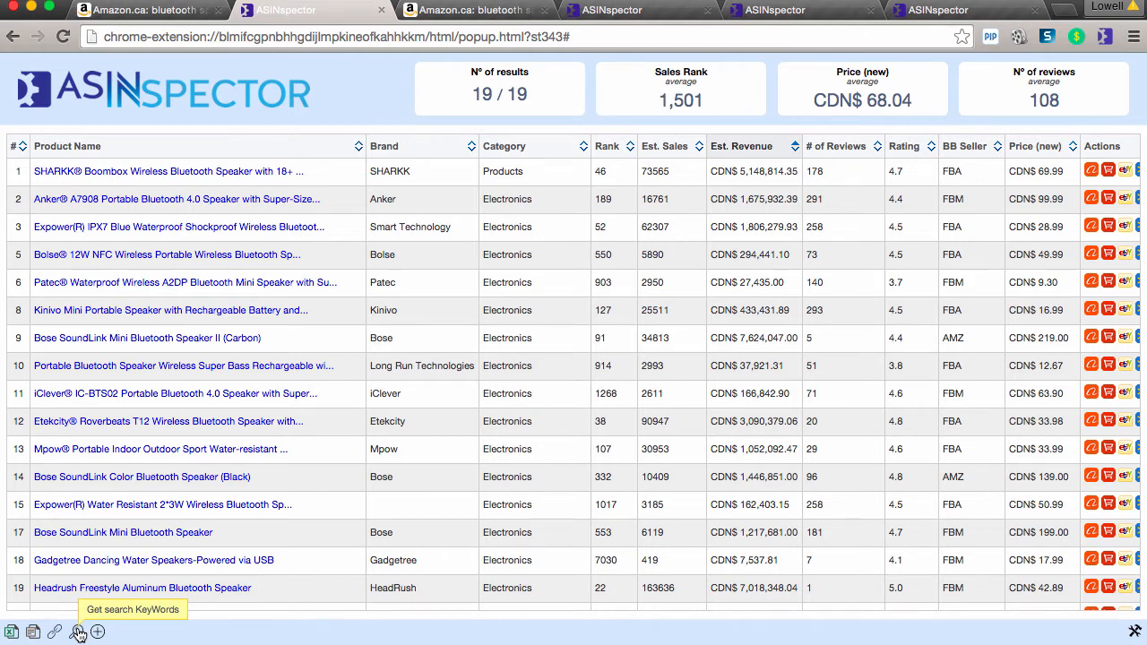
pyautogui.moveTo(380, 384)
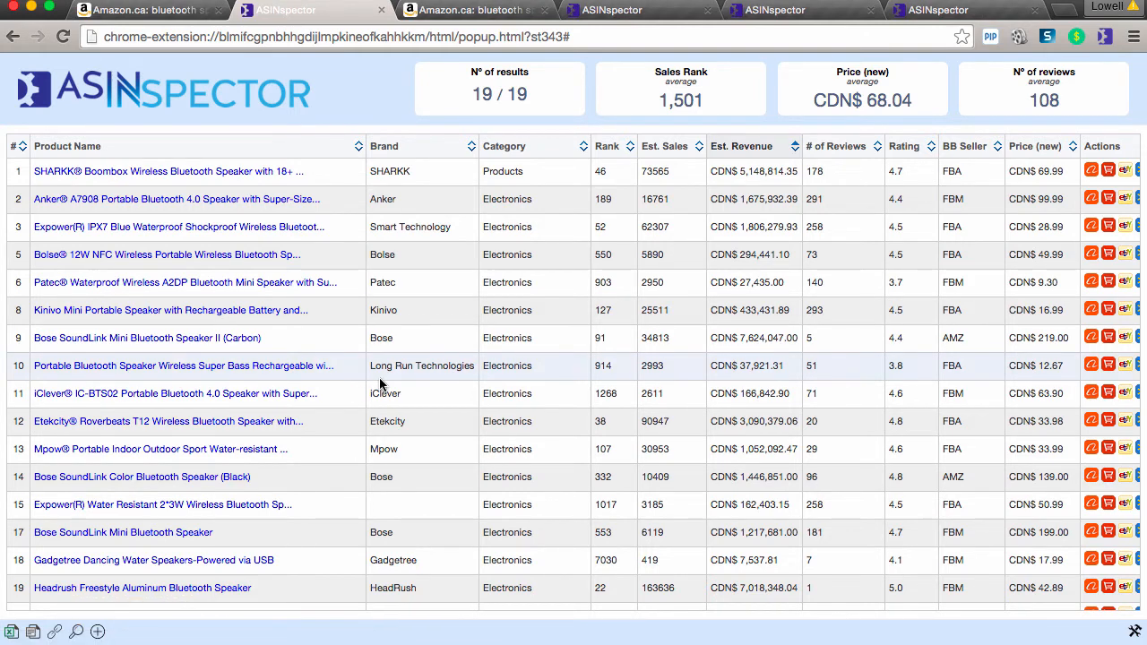
pyautogui.hscroll(3)
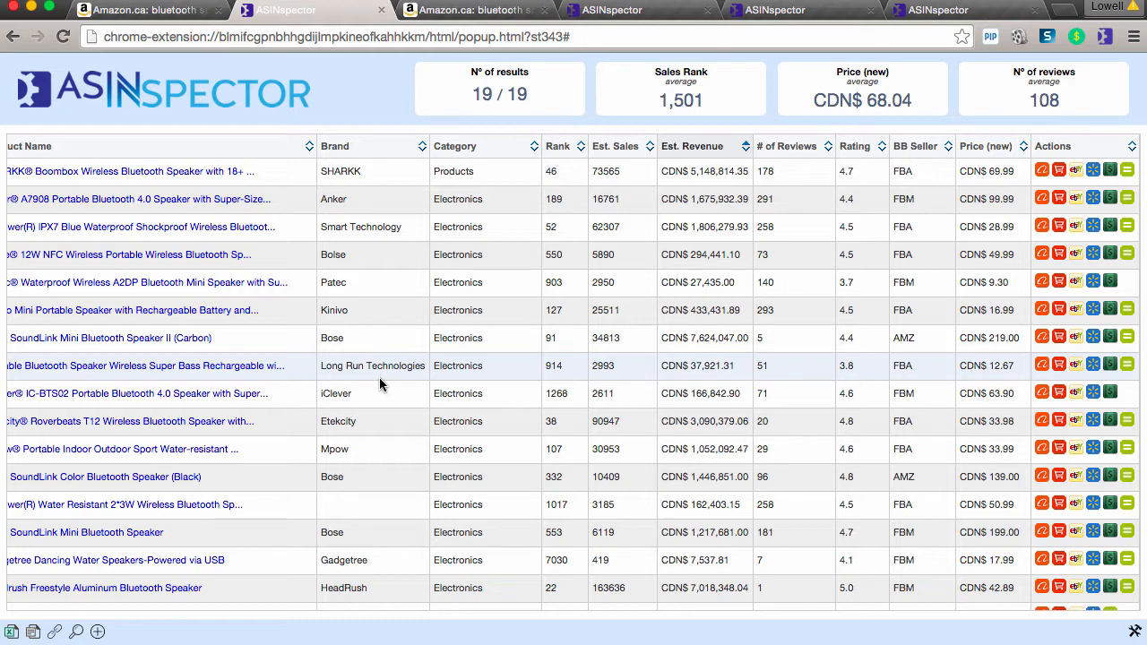
pyautogui.moveTo(797, 395)
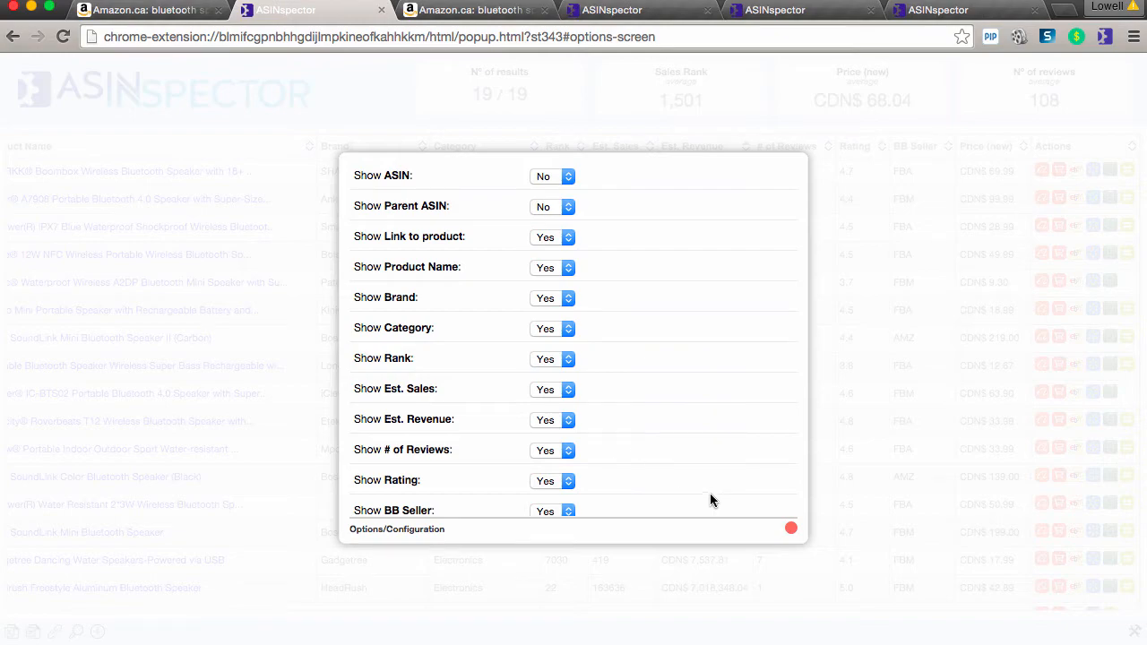
# Step: Close the column options, visit the Amazon.ca speaker search, and return to the ASINspector table
pyautogui.click(790, 527)
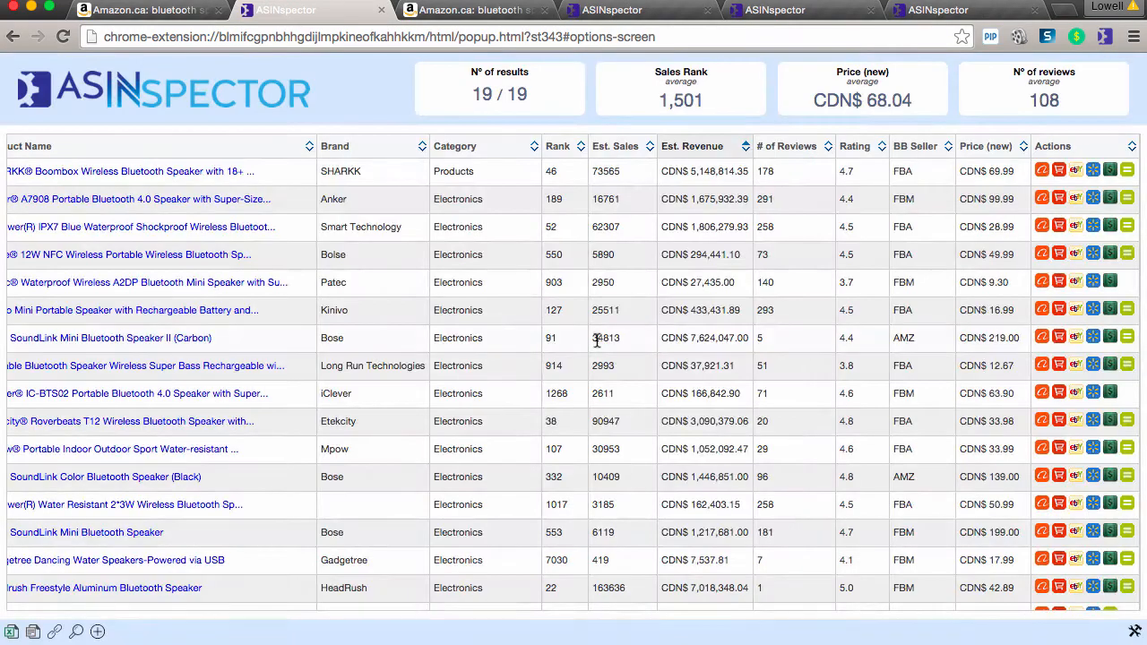
pyautogui.moveTo(595, 337)
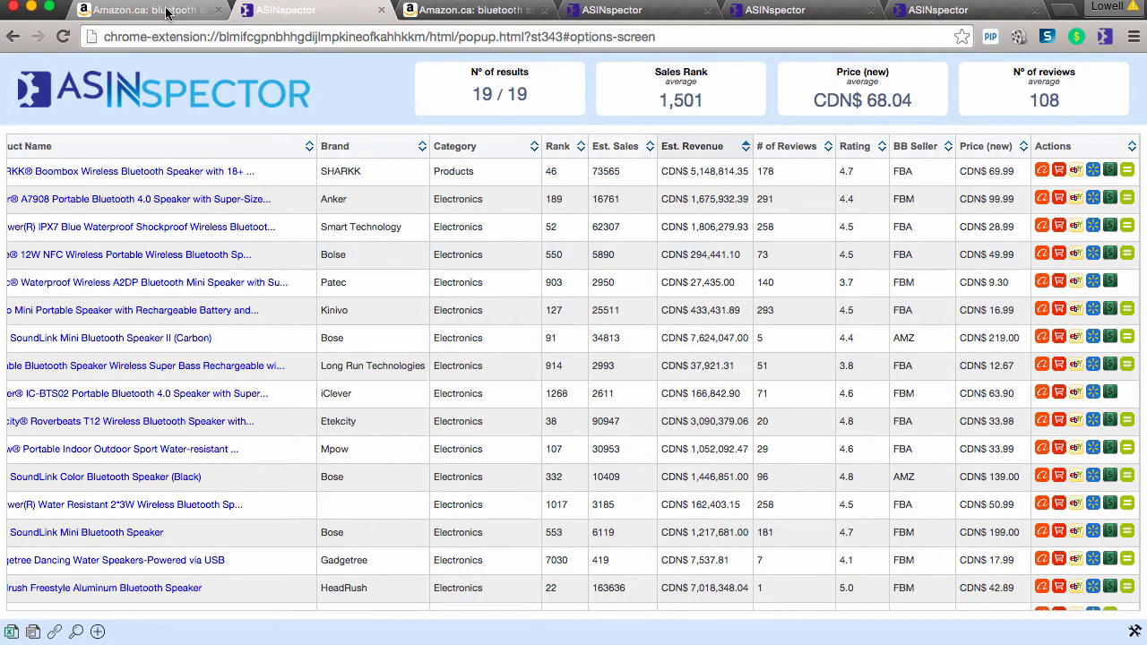
pyautogui.click(143, 11)
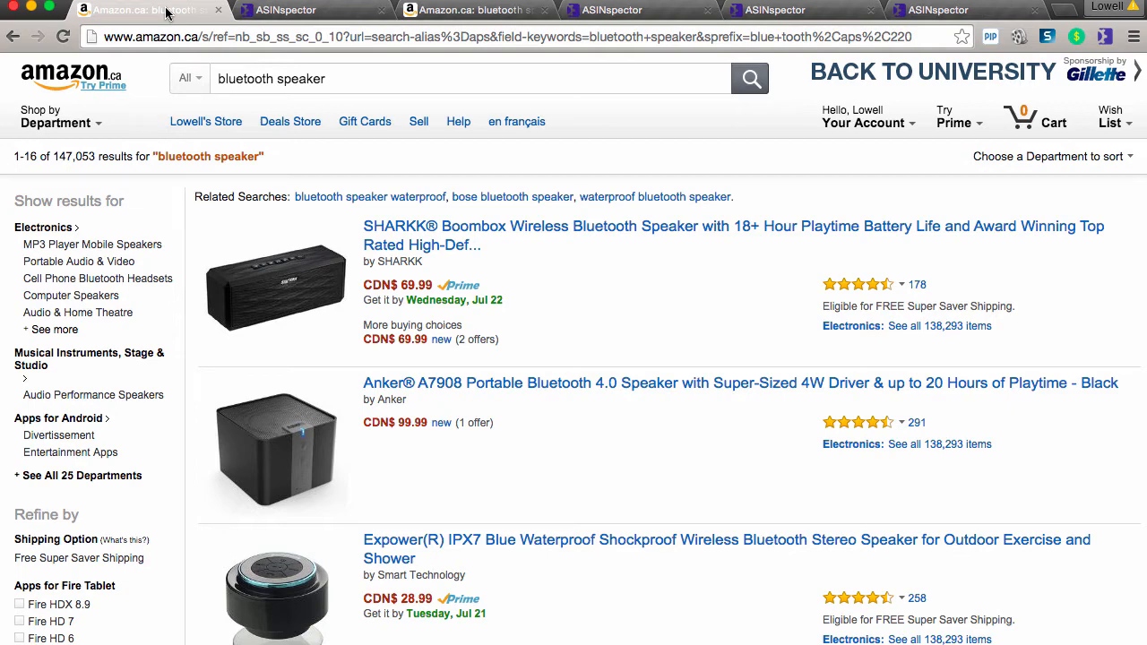
pyautogui.click(296, 10)
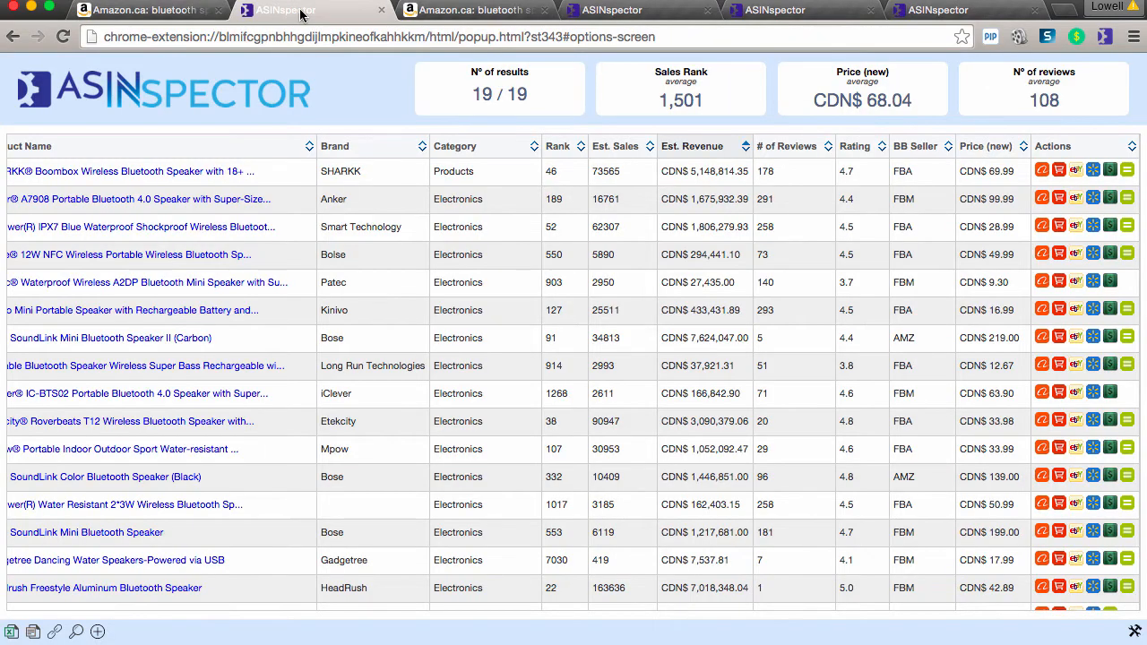